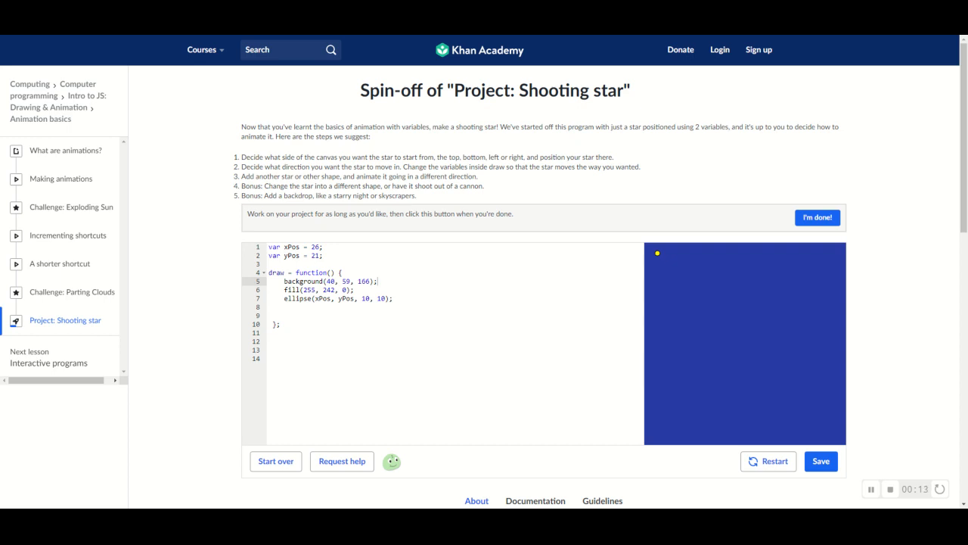
mouse_move(661, 37)
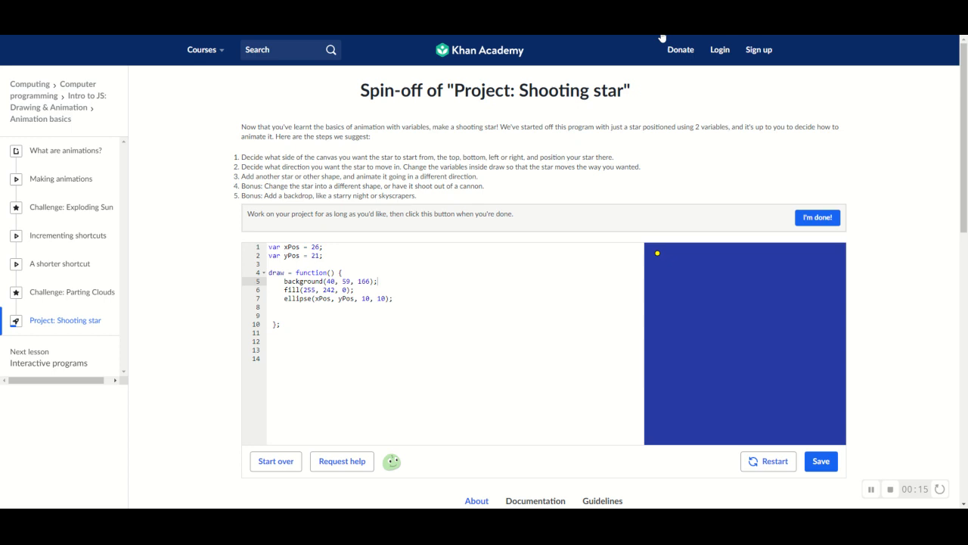
Drag number values in the code and enter 6.
drag(464, 90, 566, 90)
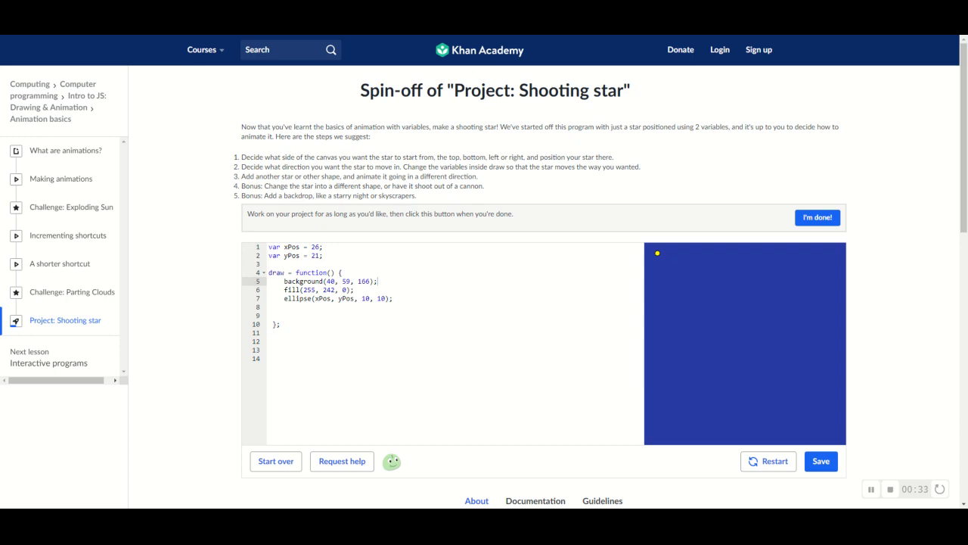
mouse_move(607, 115)
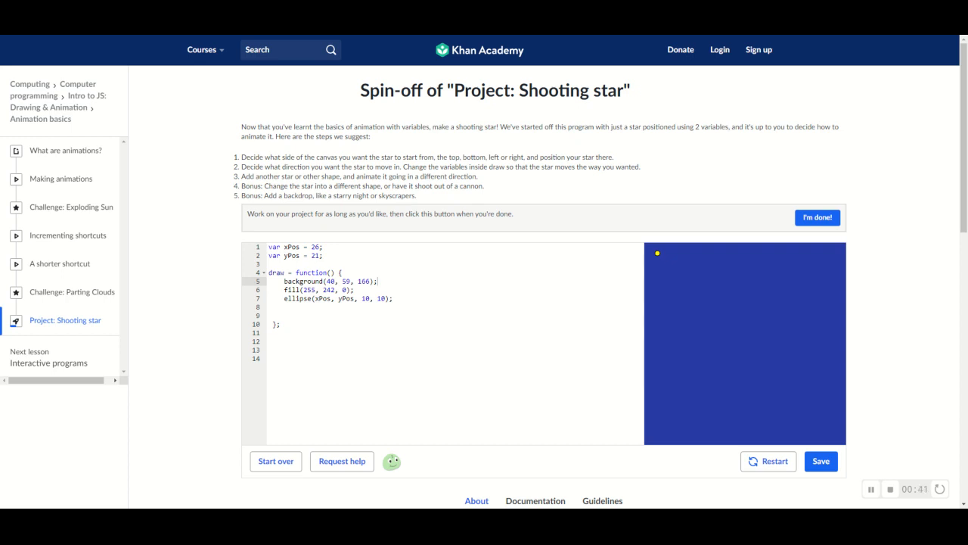
mouse_move(548, 111)
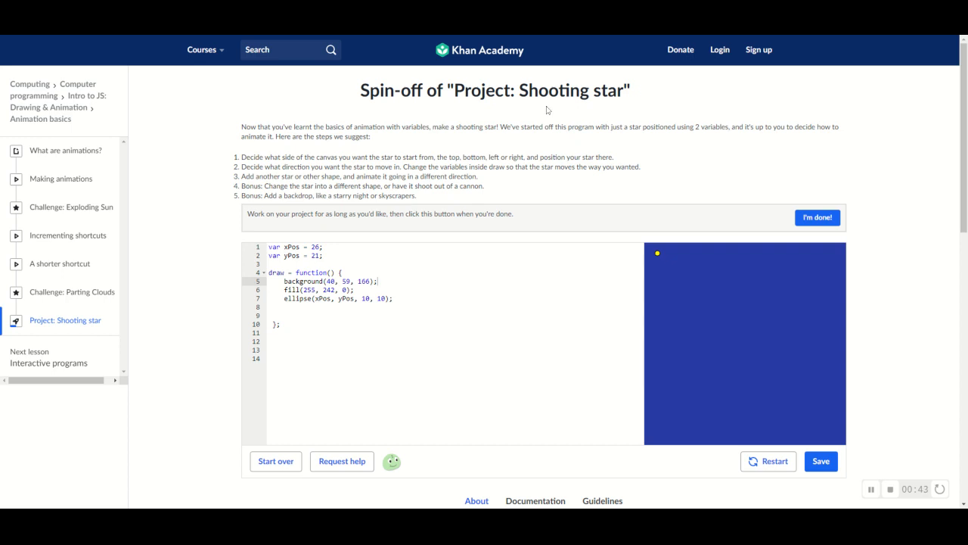
drag(453, 90, 605, 90)
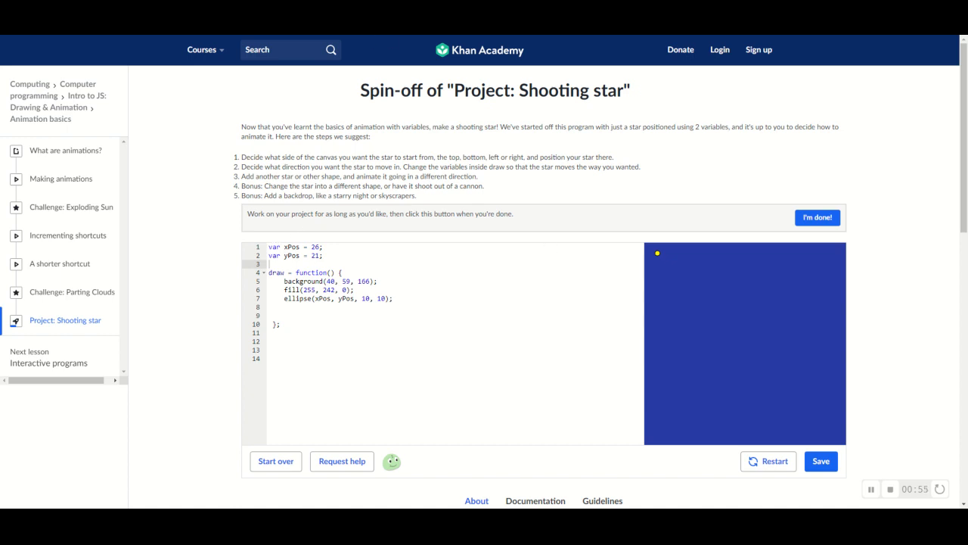
drag(269, 247, 326, 255)
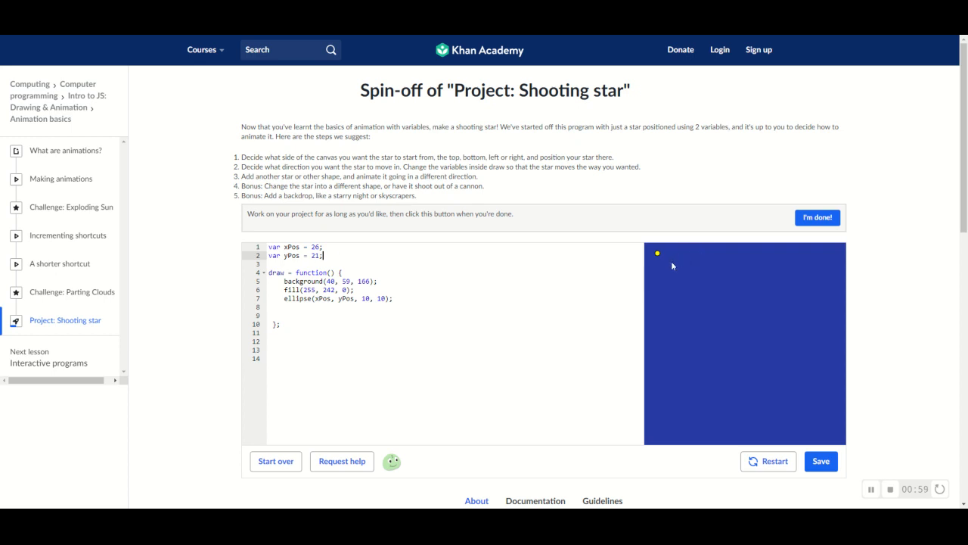
mouse_move(528, 170)
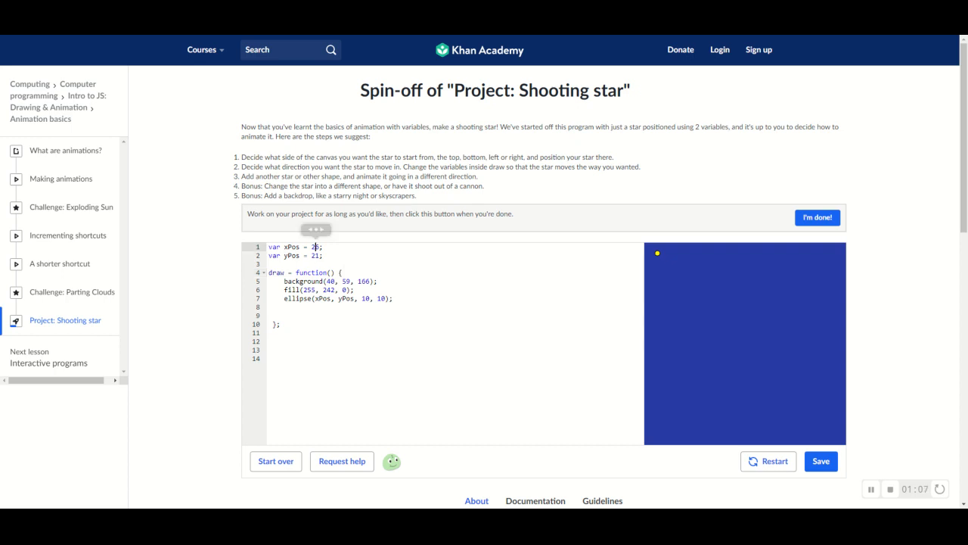
text(6)
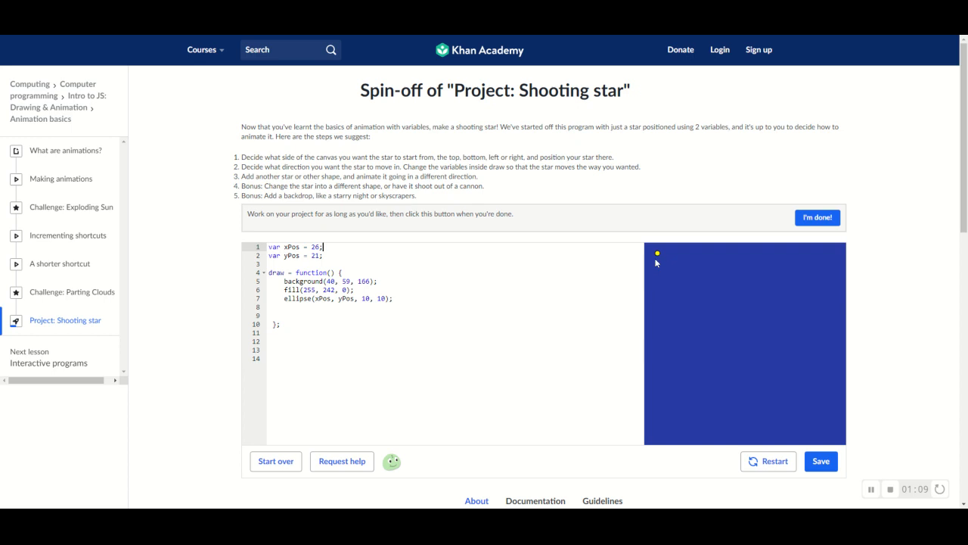
mouse_move(657, 253)
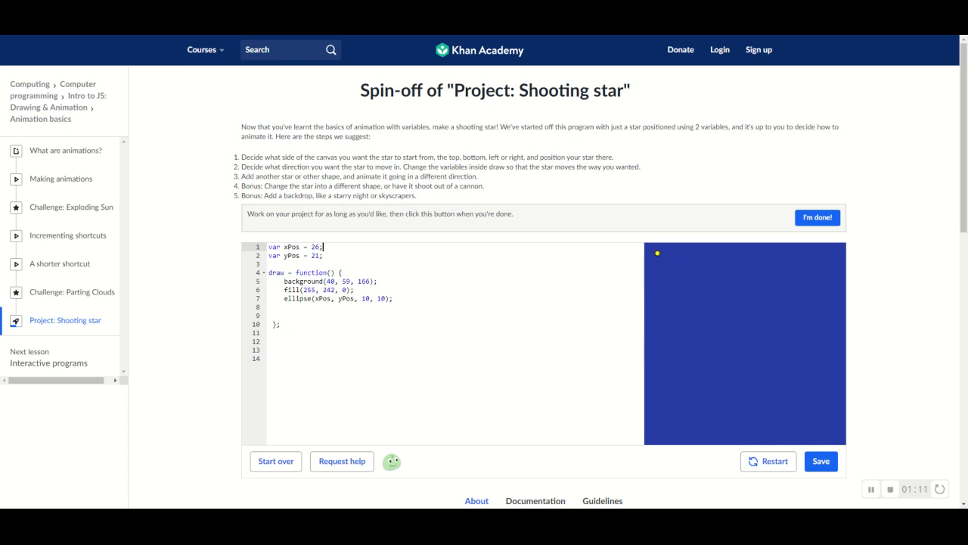
mouse_move(654, 253)
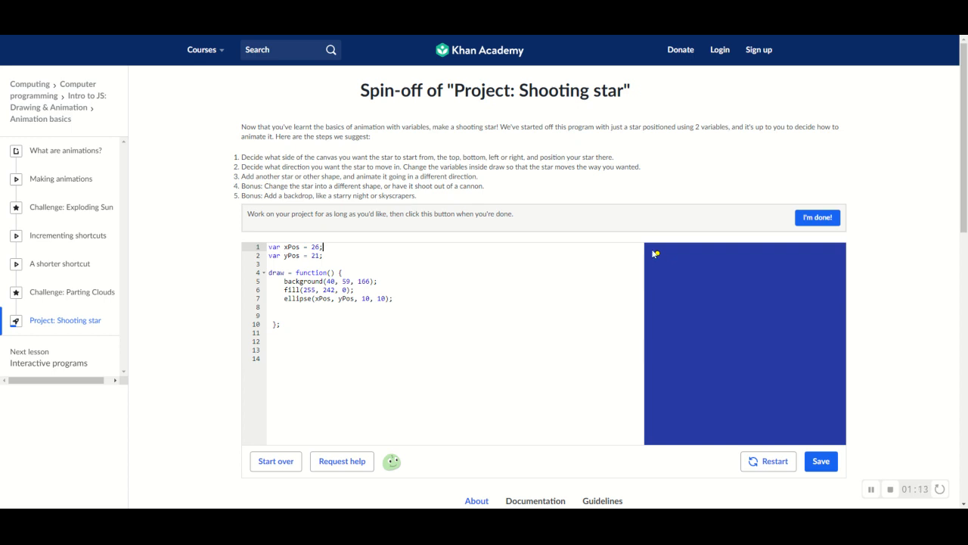
mouse_move(926, 288)
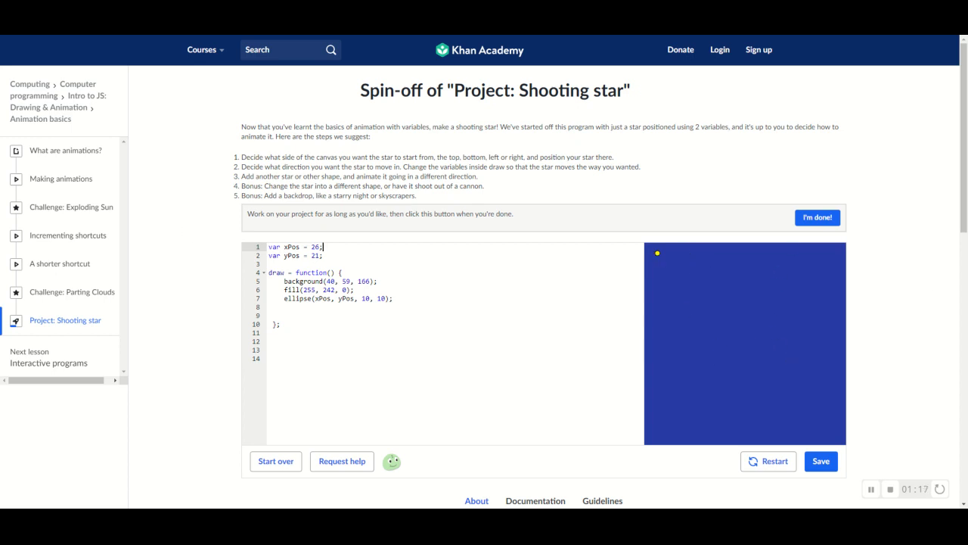
Try a lighter blue background and save, then restore the original background and save.
click(366, 281)
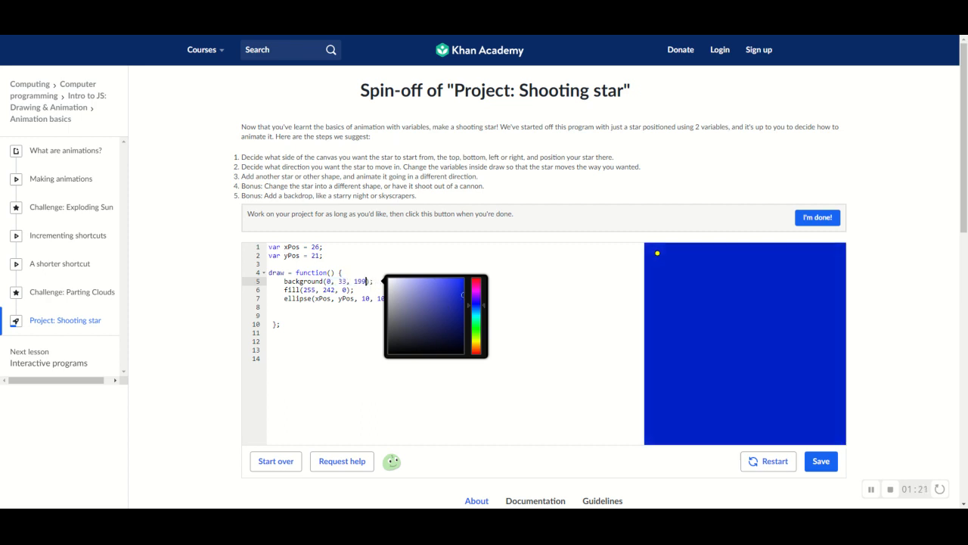
click(439, 325)
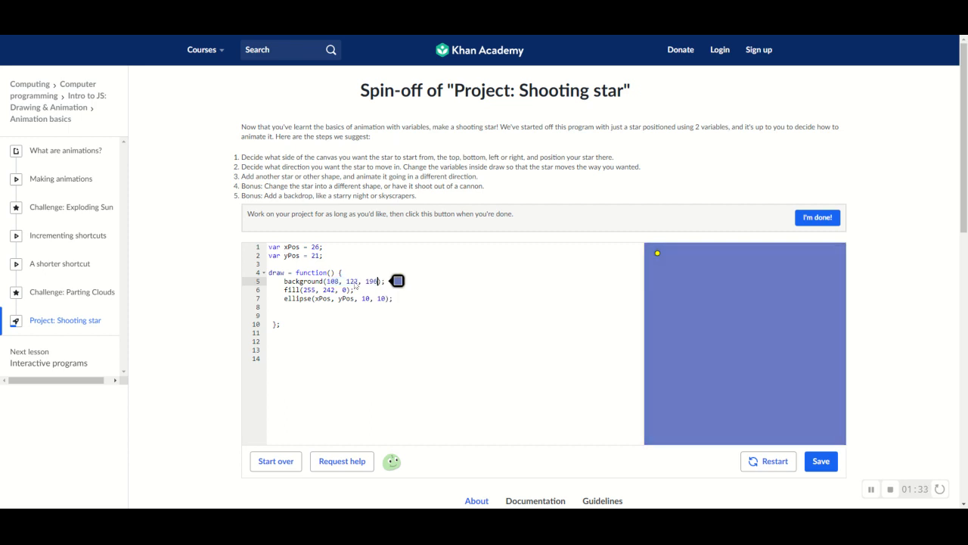
click(820, 460)
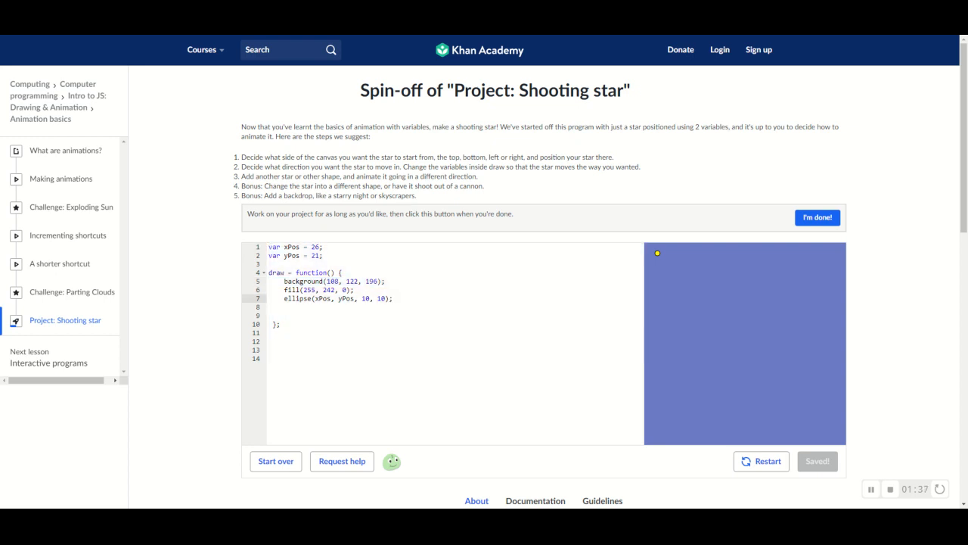
click(355, 290)
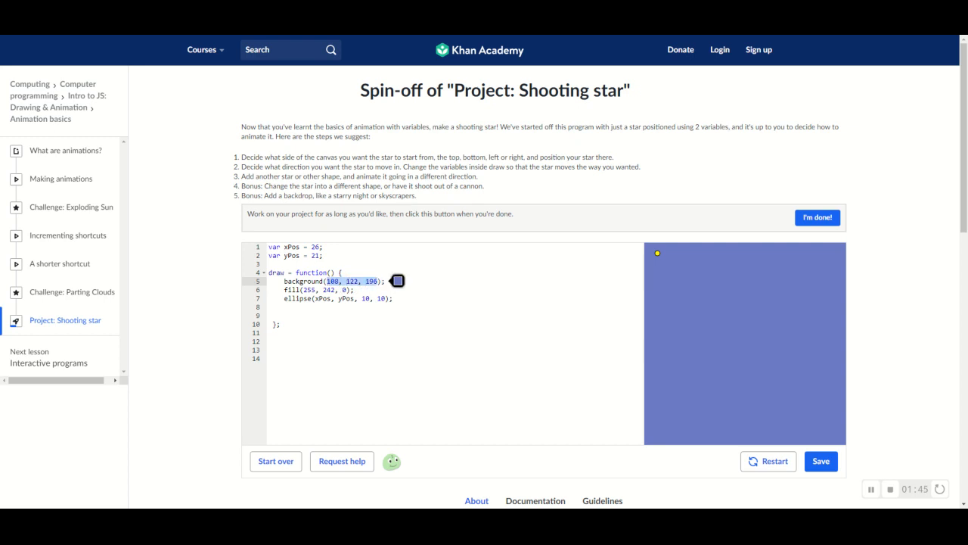
click(397, 281)
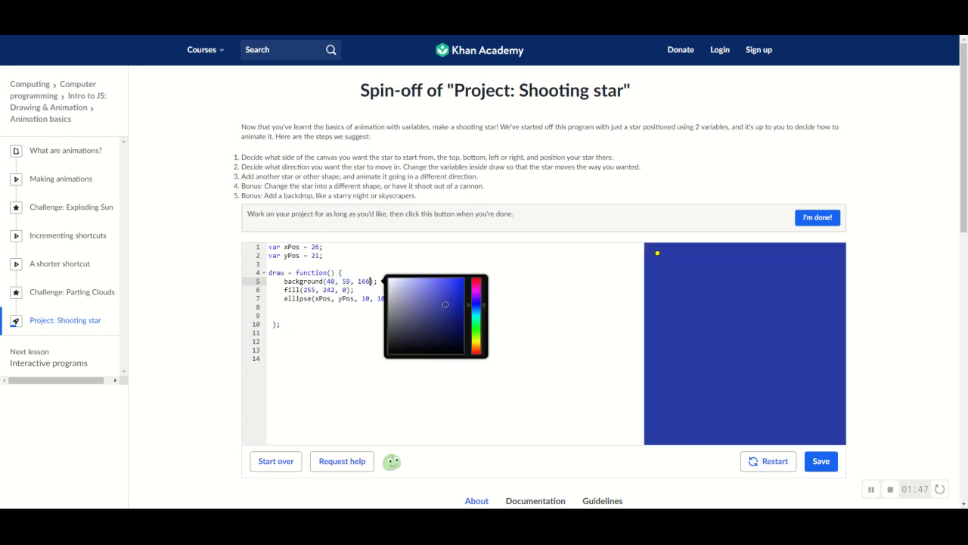
click(821, 460)
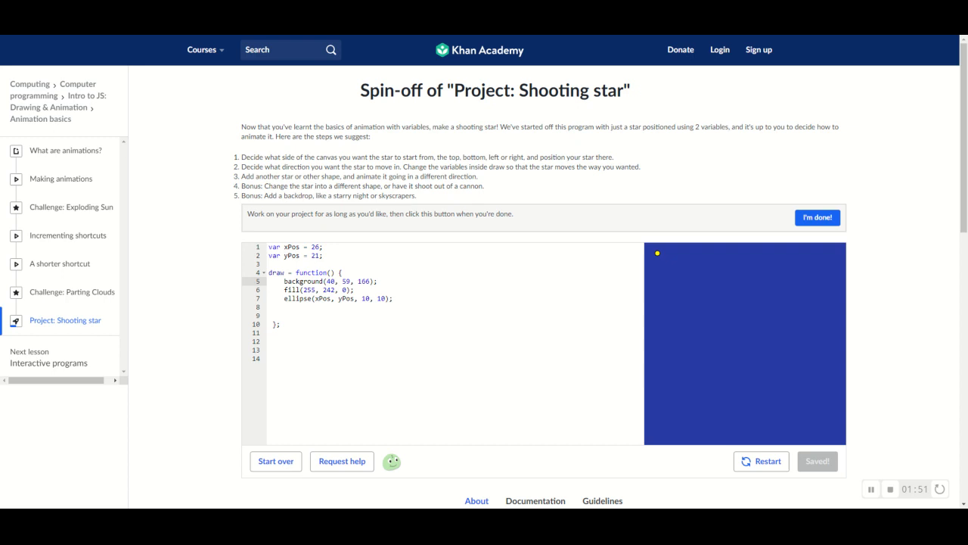
mouse_move(657, 261)
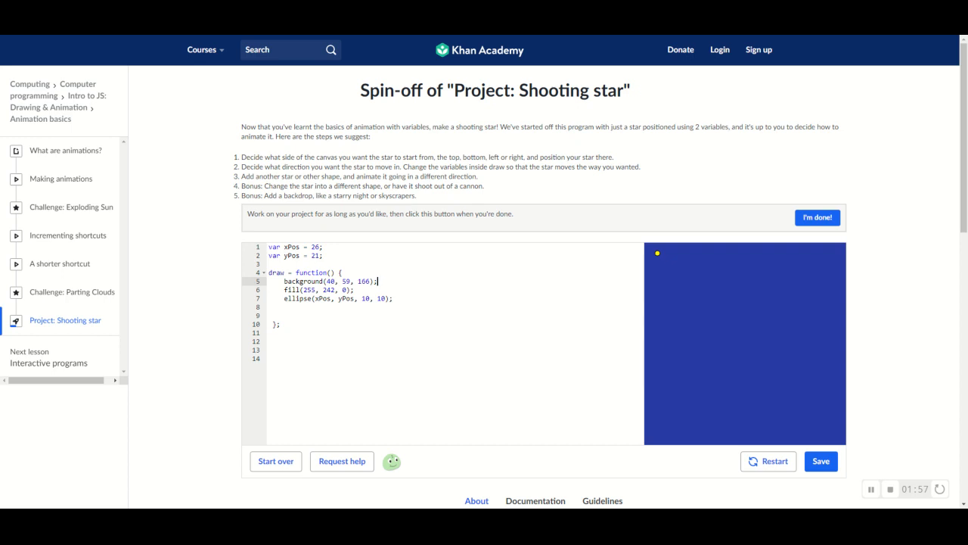
mouse_move(235, 193)
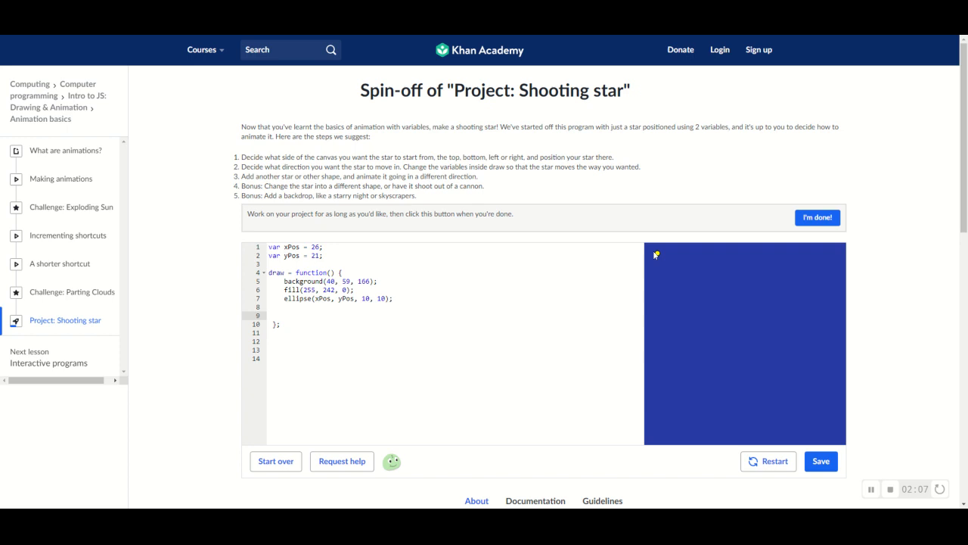
mouse_move(664, 262)
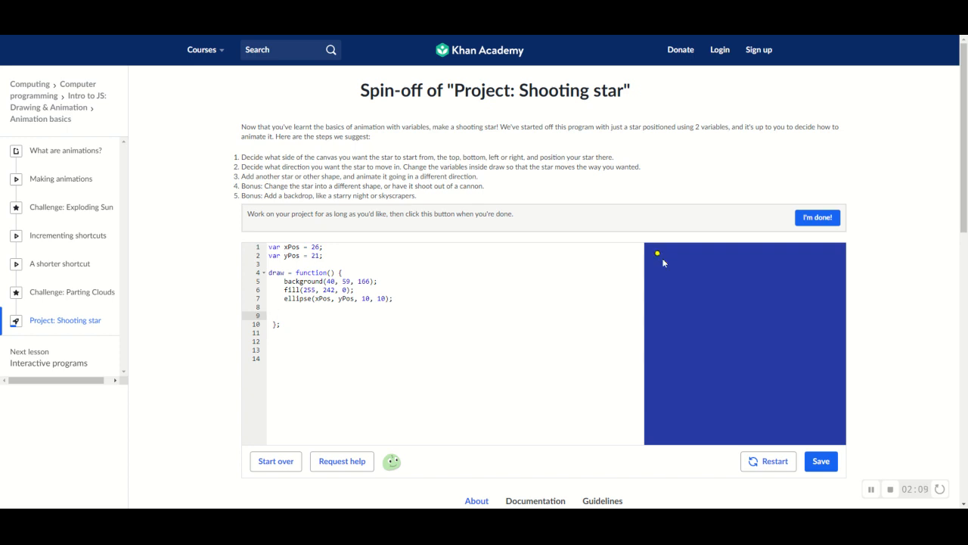
mouse_move(199, 358)
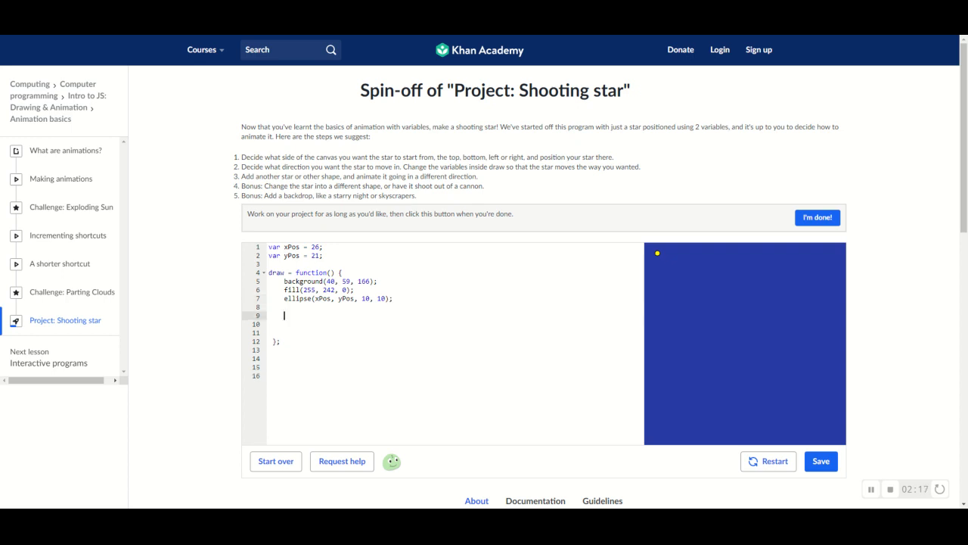
Start the xPos += increment line inside draw.
text(xPos)
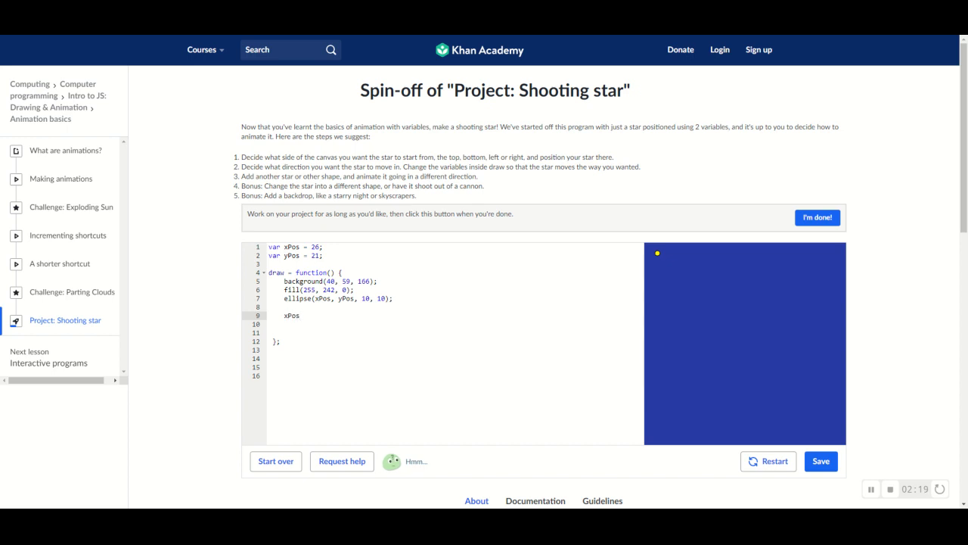
text(+=)
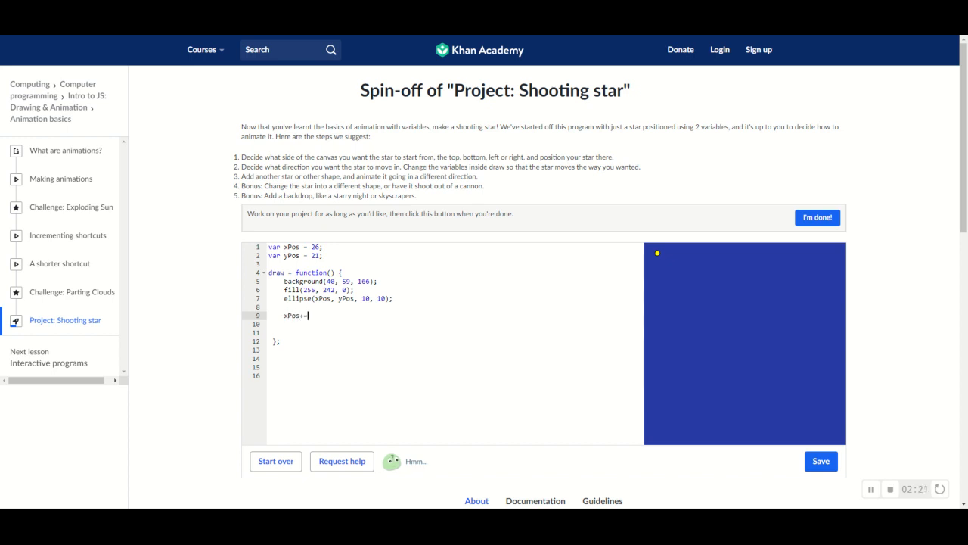
click(821, 461)
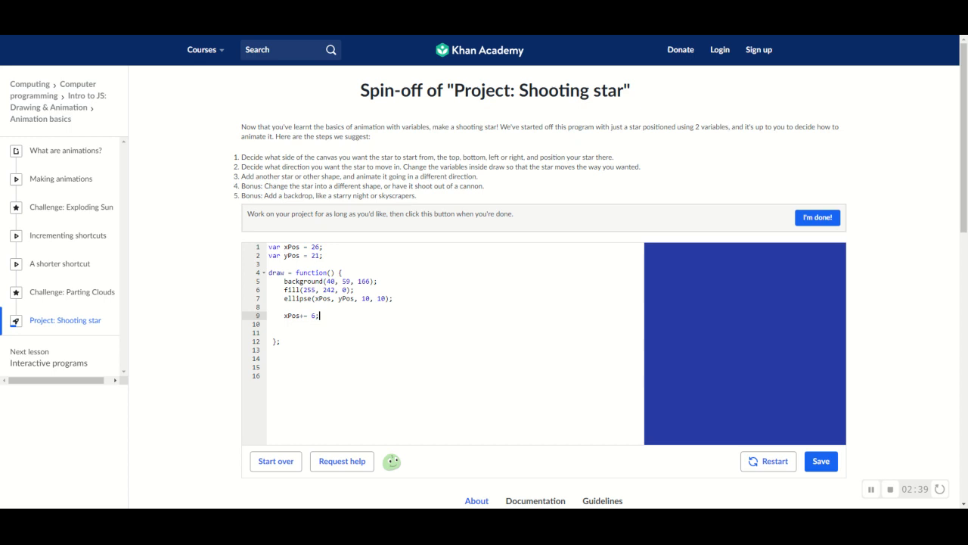
Save, add 'yPos += 6;' inside draw, and rerun the animation.
click(820, 461)
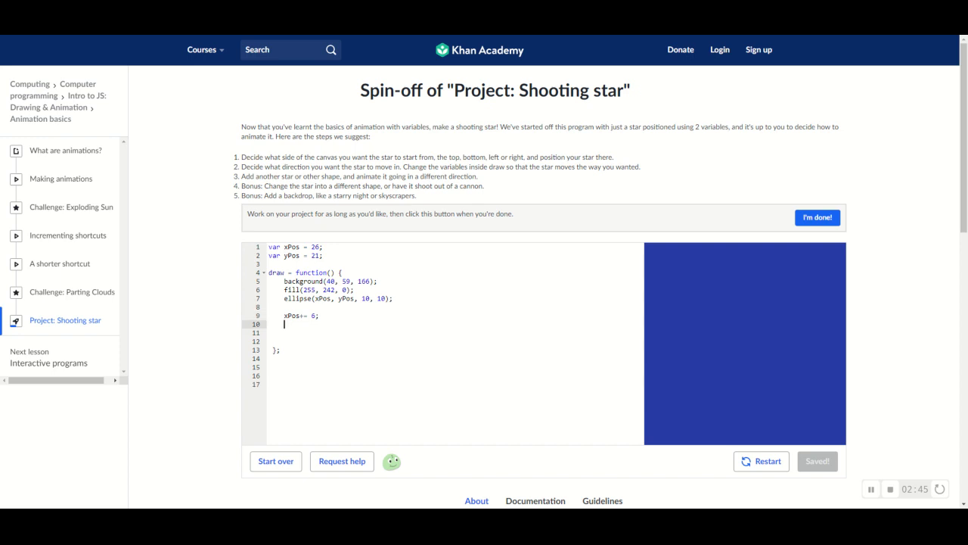
text(yPos)
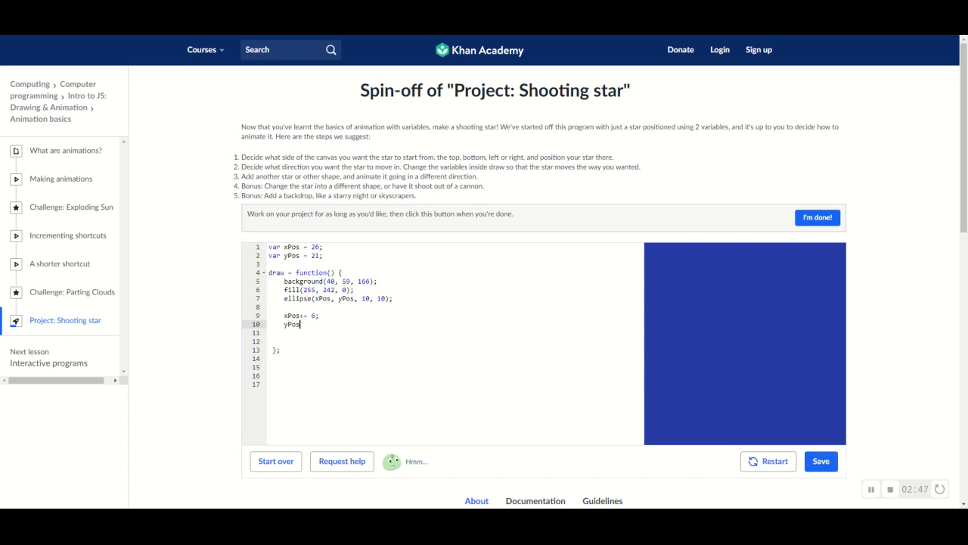
text(+=)
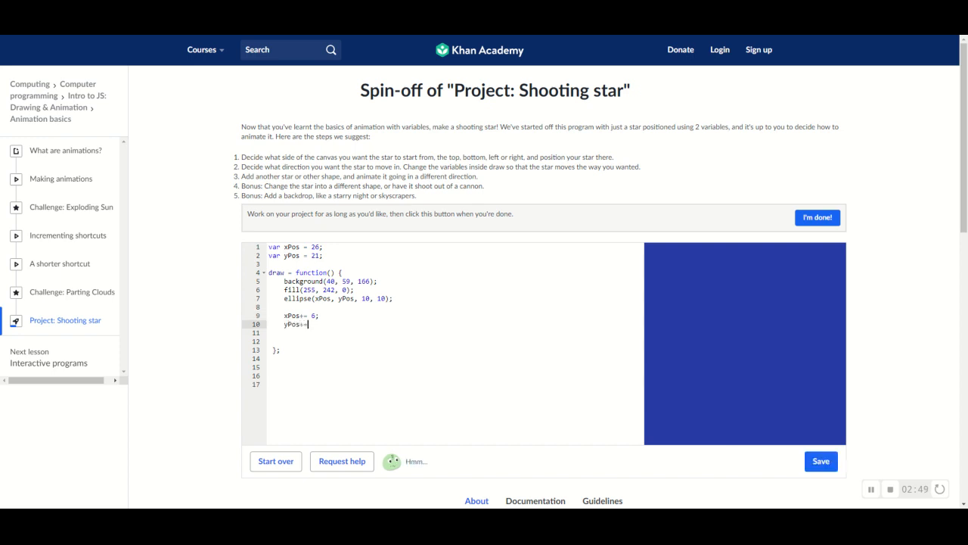
text(6)
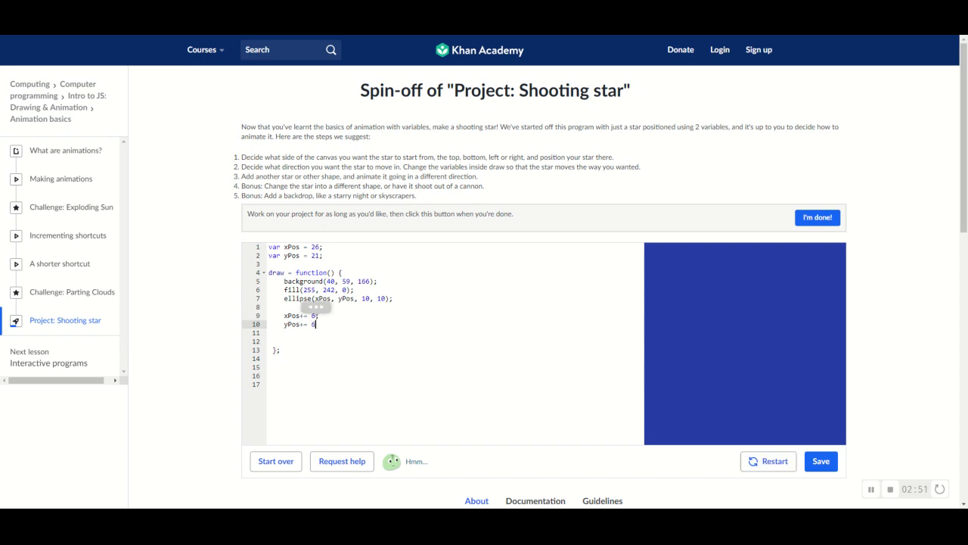
text(6;)
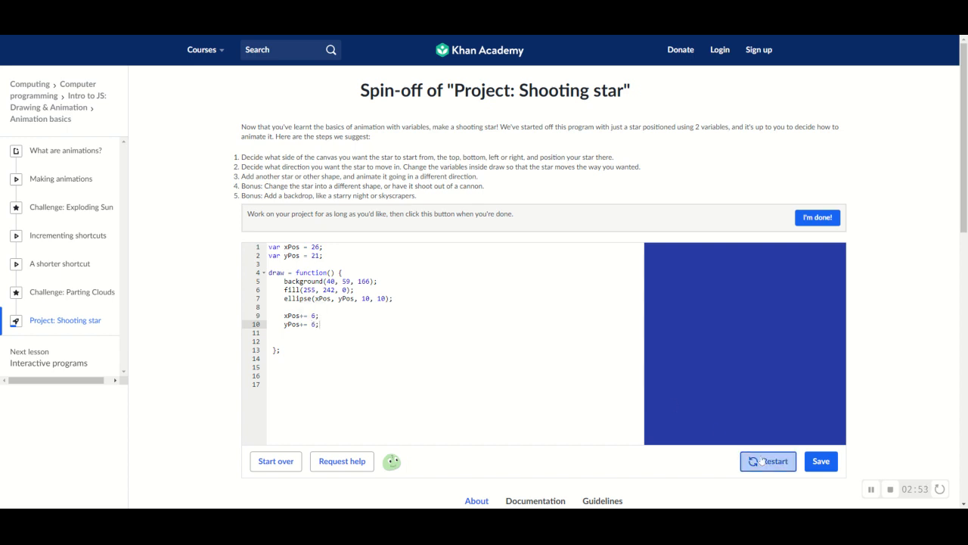
click(821, 461)
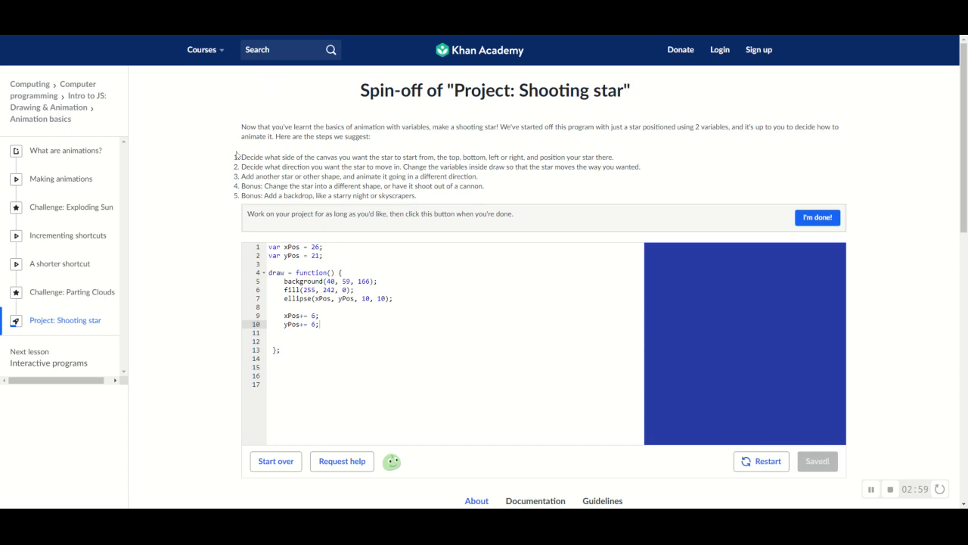
drag(242, 157, 552, 157)
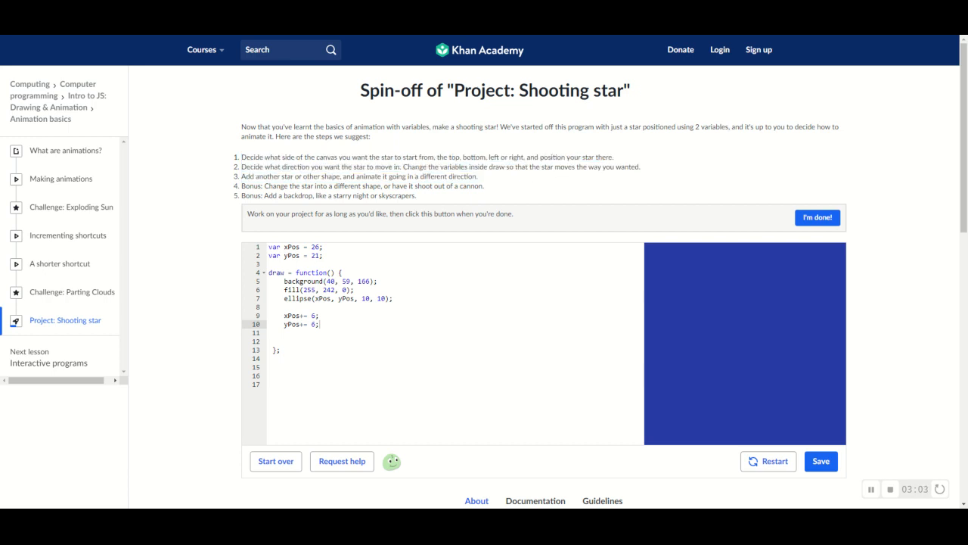
double_click(369, 175)
text(elli)
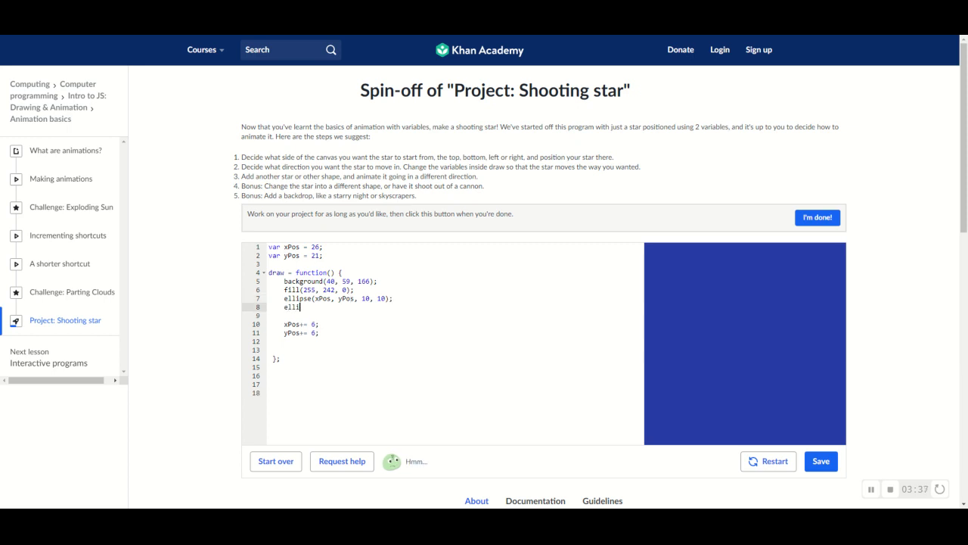
Complete 'ellipse(374,24, 10, 10);' inside draw for the second star.
text(pse)
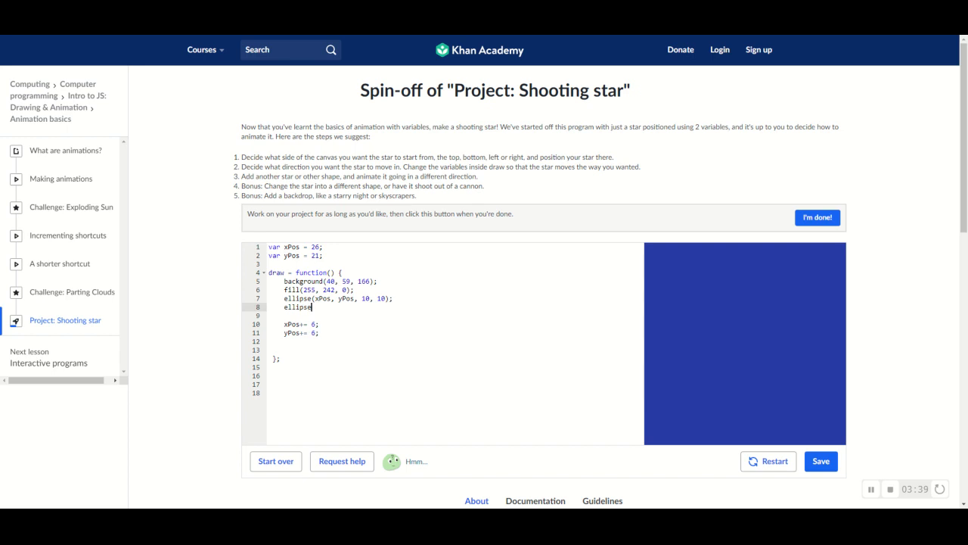
text(()
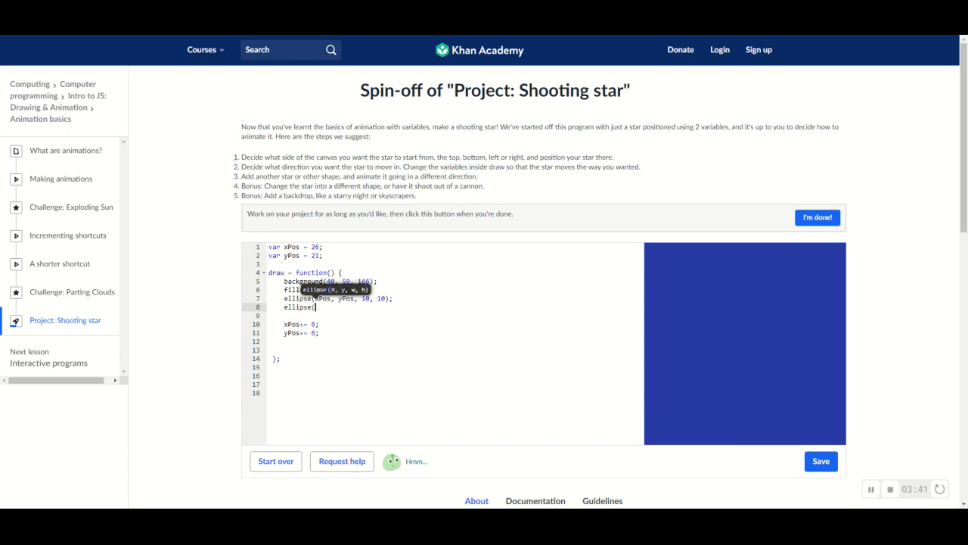
click(821, 460)
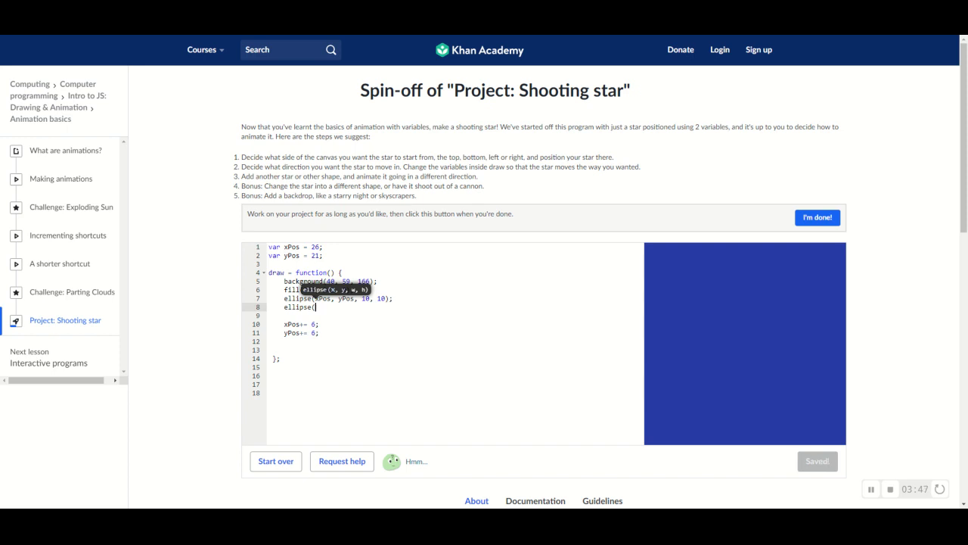
click(817, 217)
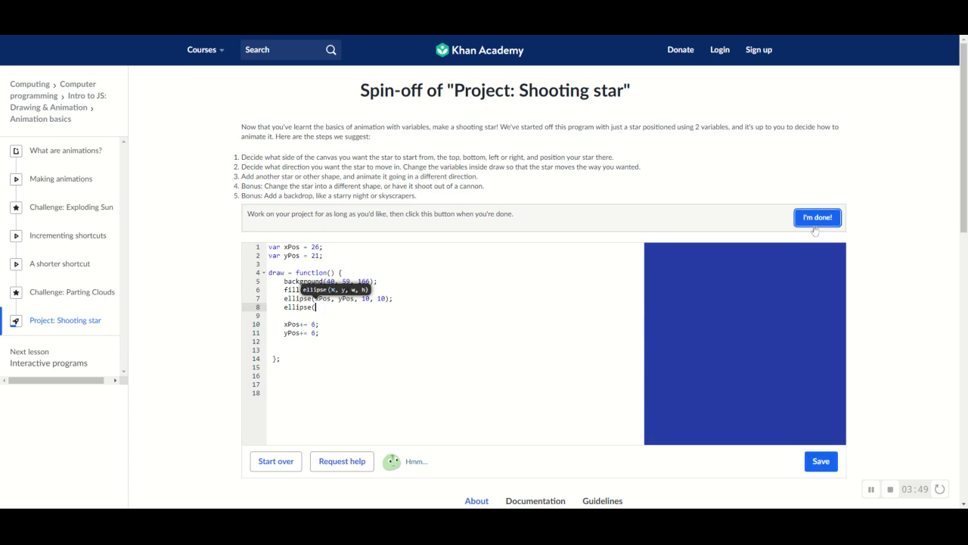
mouse_move(809, 276)
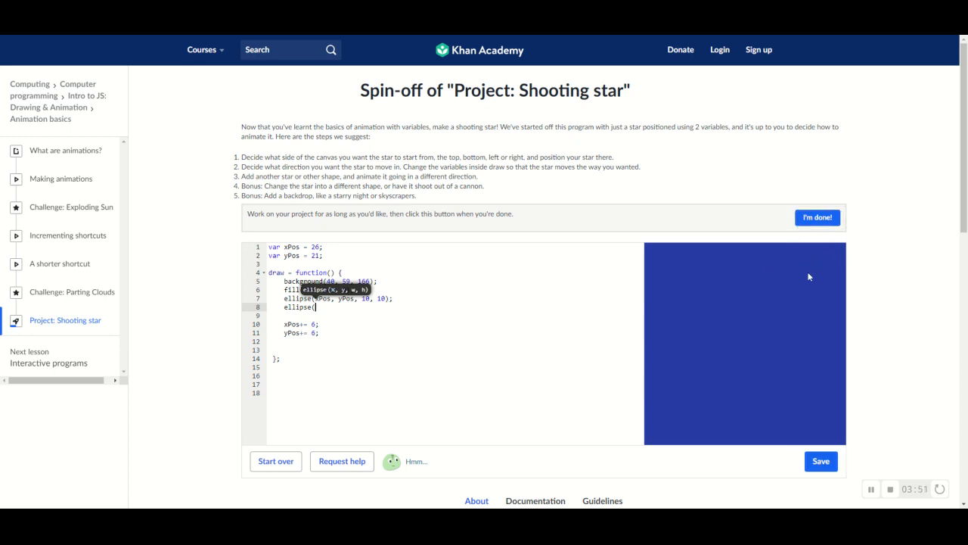
mouse_move(835, 258)
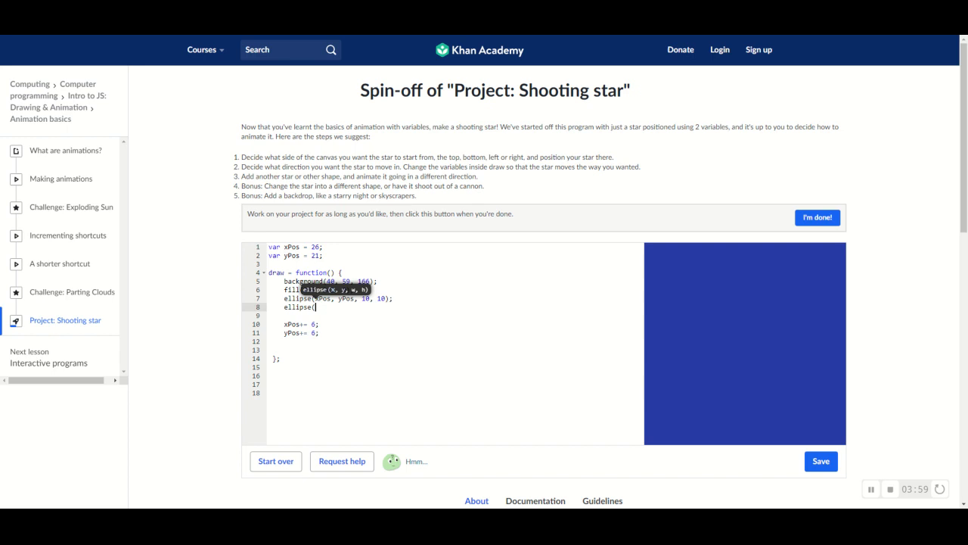
text(374,)
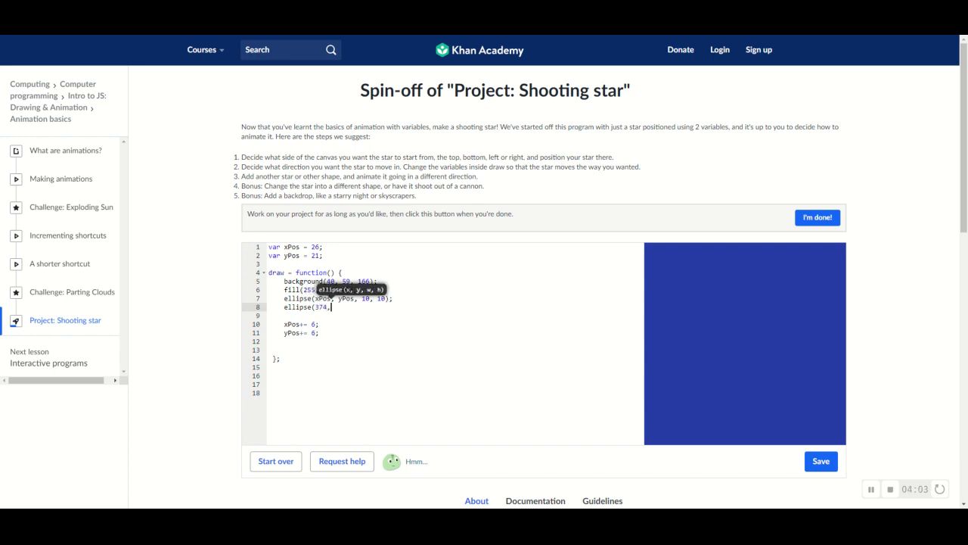
text(2)
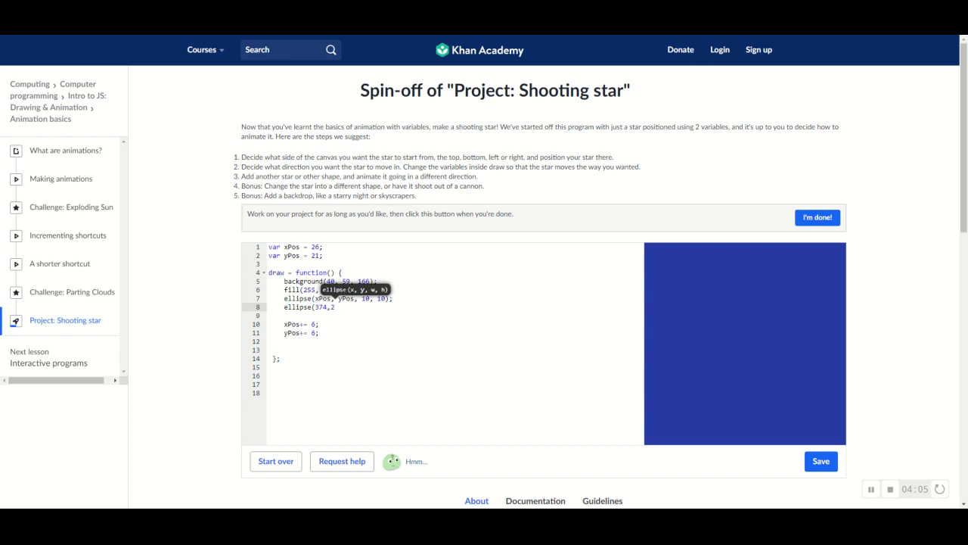
text(4,)
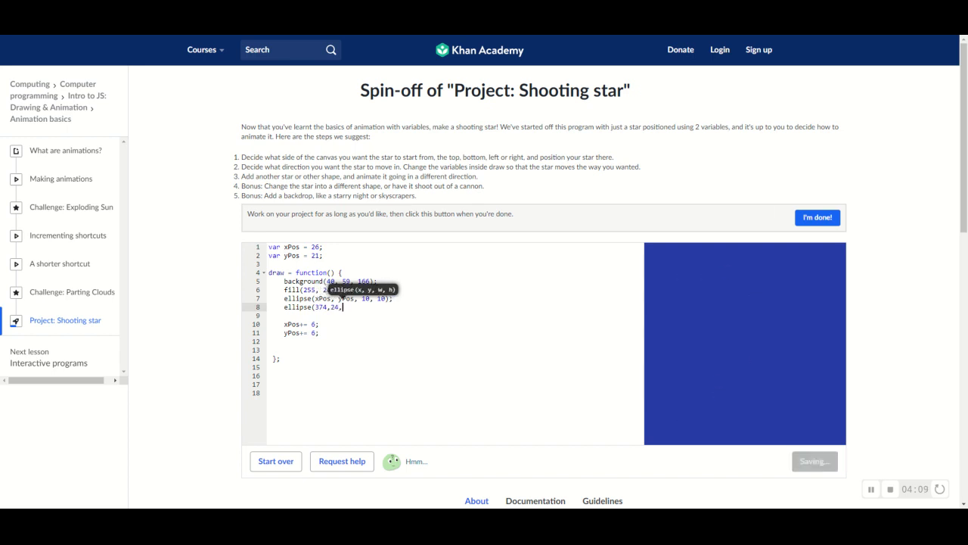
text(10,)
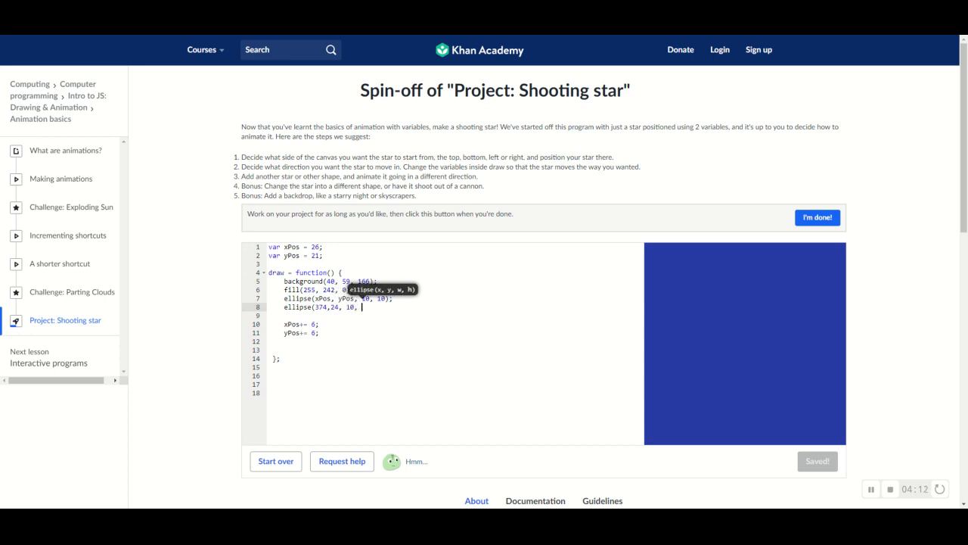
text(10);)
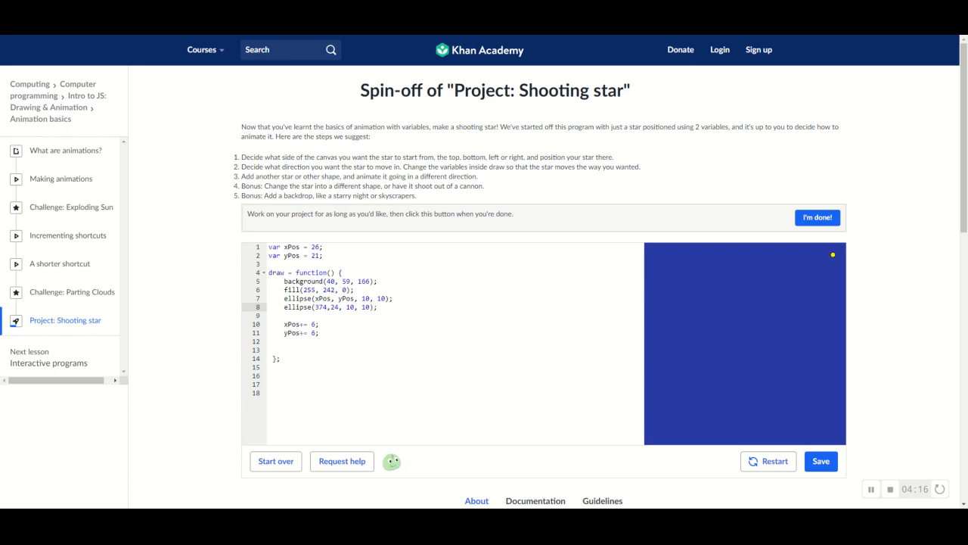
mouse_move(827, 268)
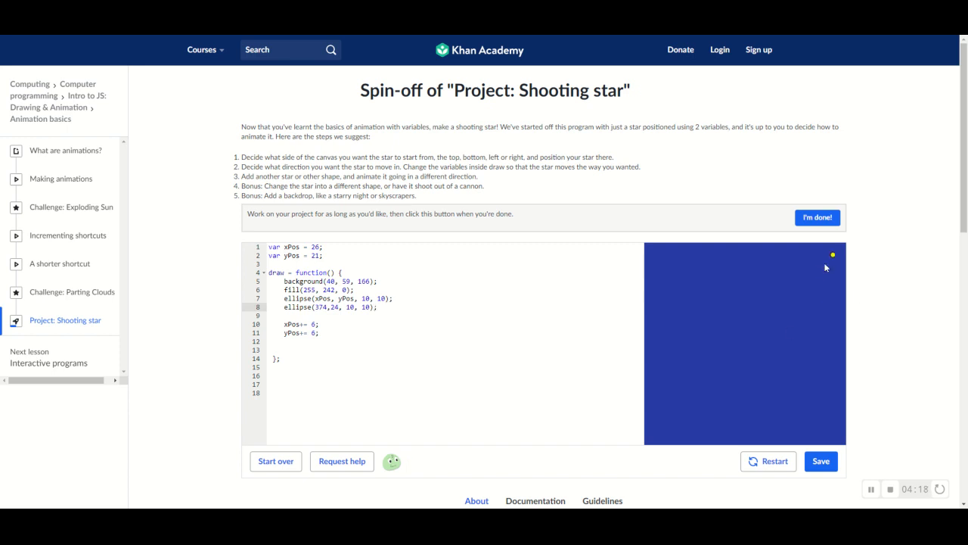
Fix the erroneous '374 += 6' line so the code runs without the Oh noes error.
click(821, 461)
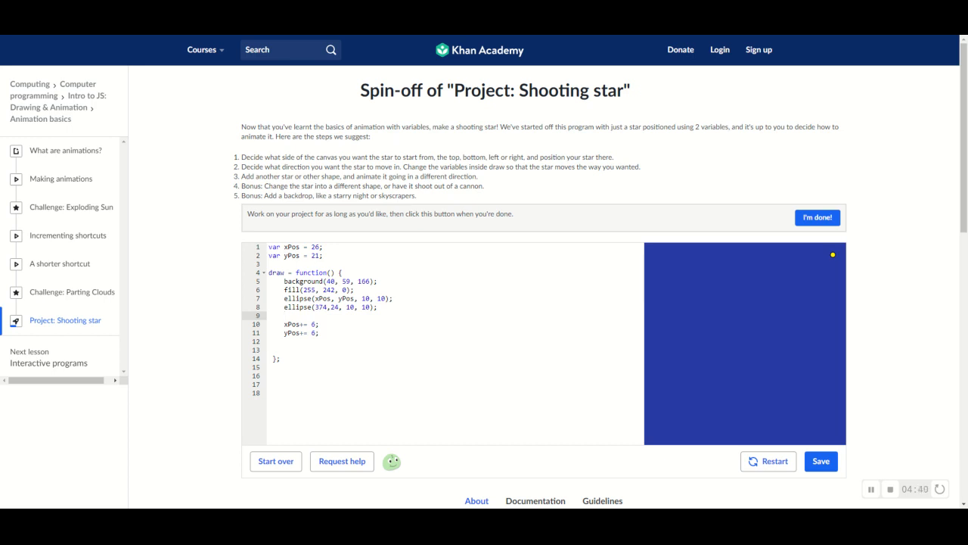
text(374)
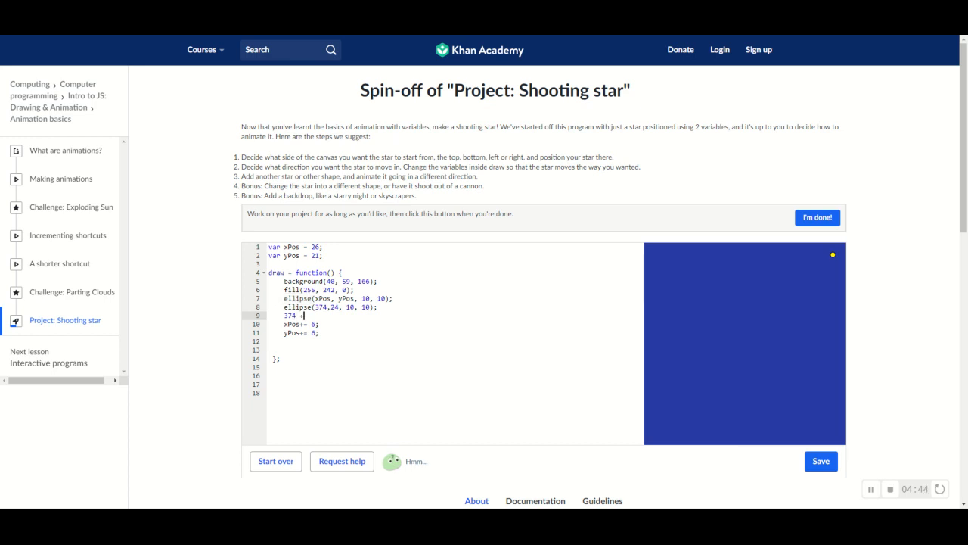
text(+= 6;)
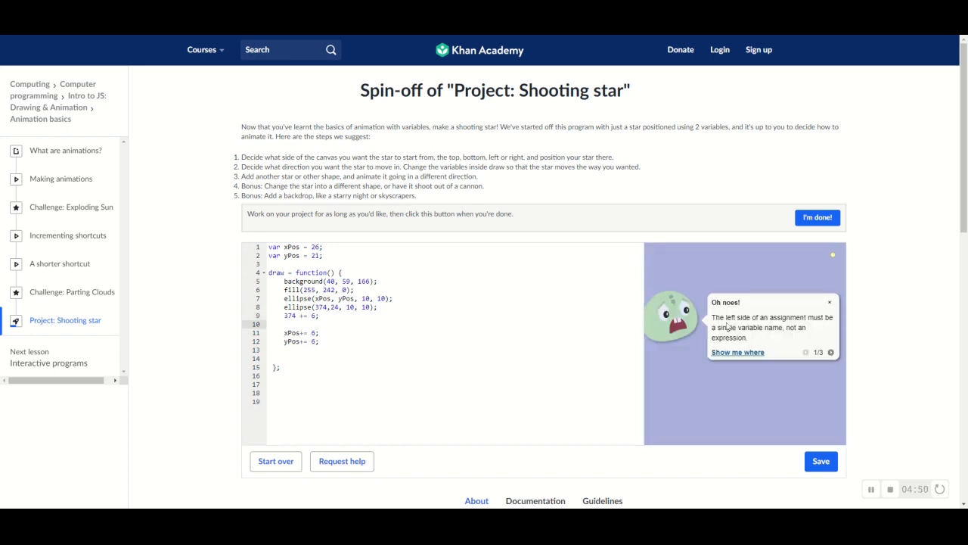
click(821, 461)
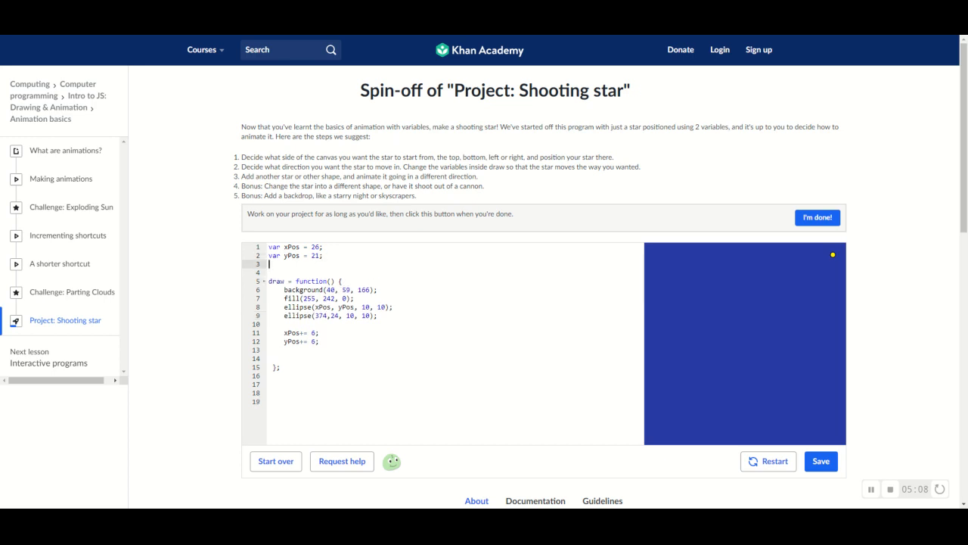
Declare 'var xPos2 = 374;' at the top of the code.
text(var)
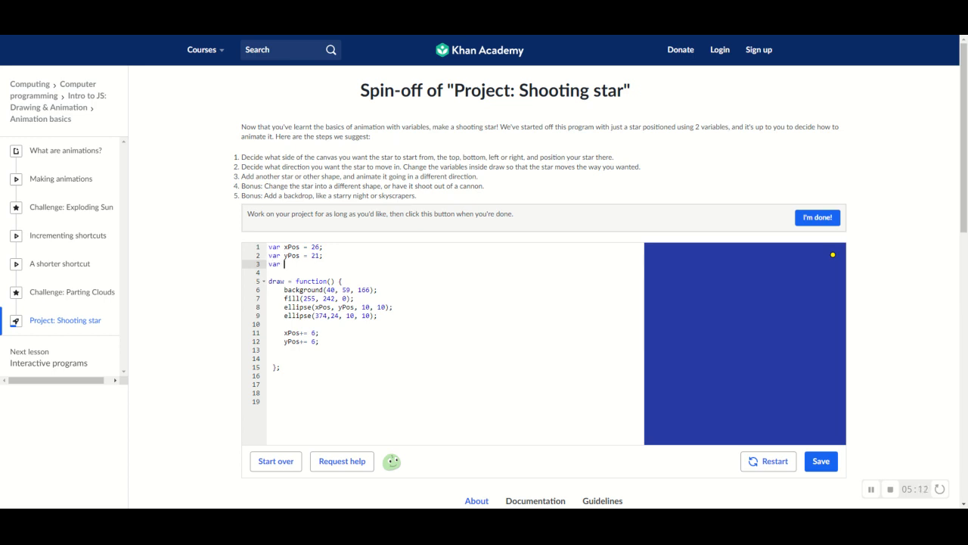
text(xPosw)
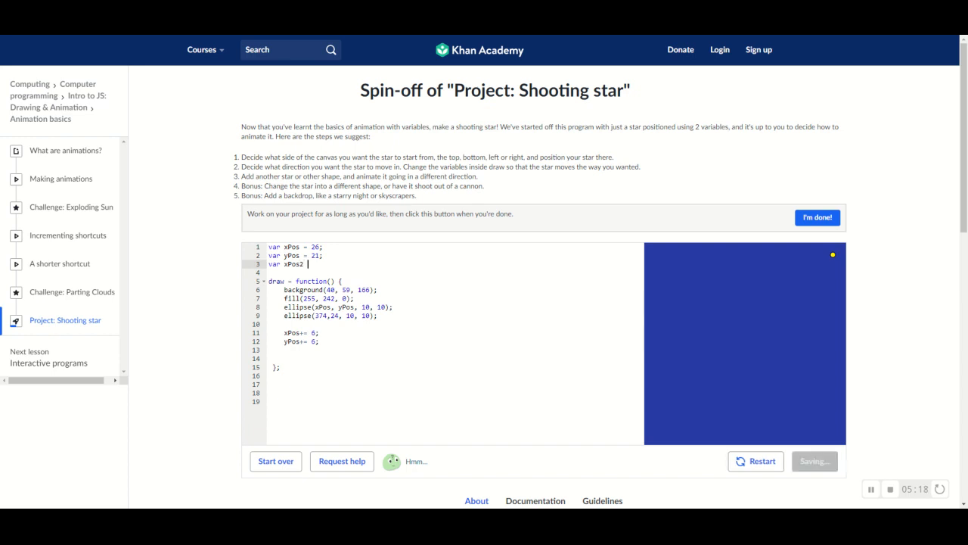
text(=)
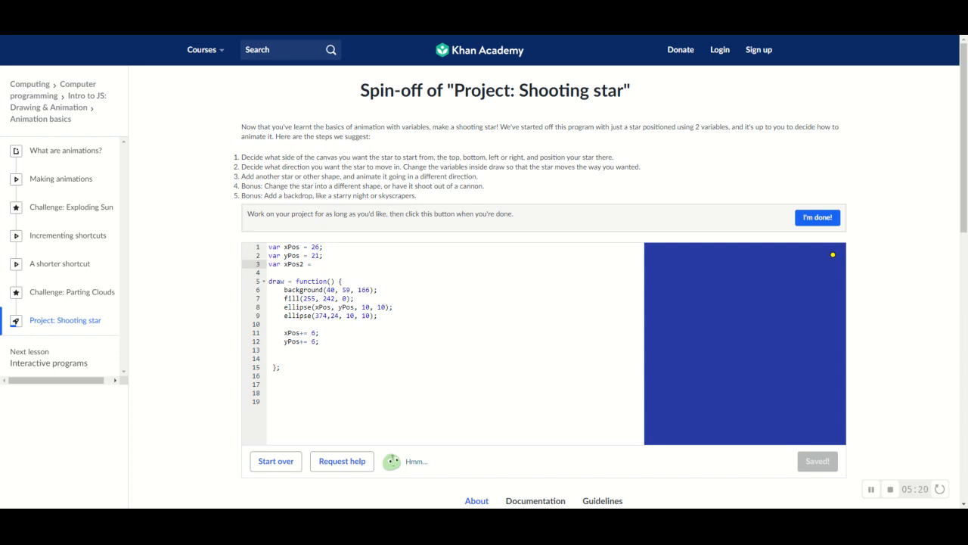
text(374)
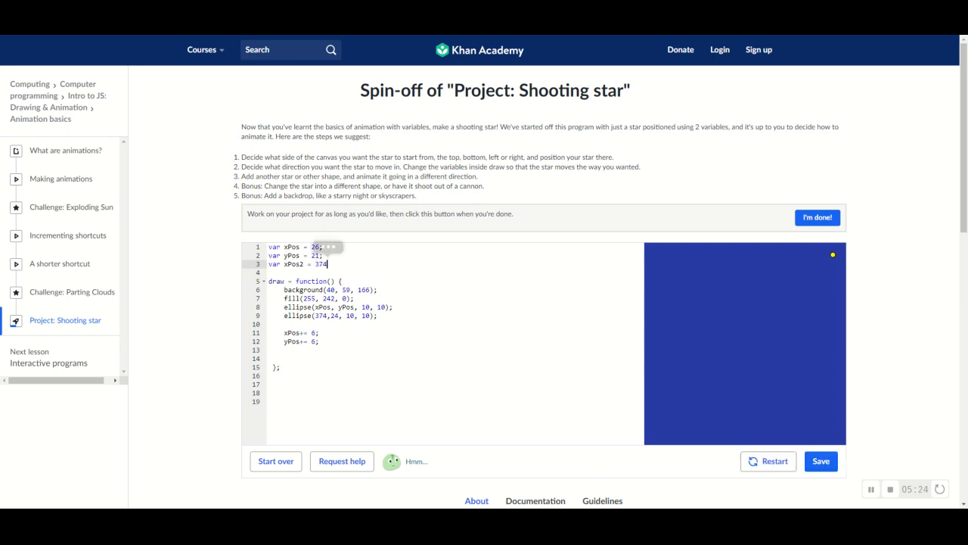
click(820, 461)
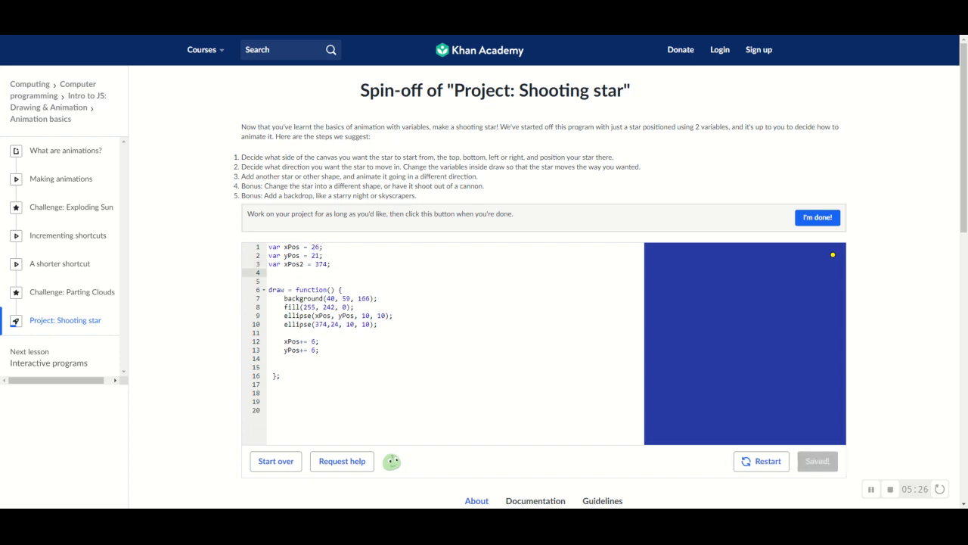
Declare 'var yPos2 = 24;' on the next line and save.
text(var yPos2)
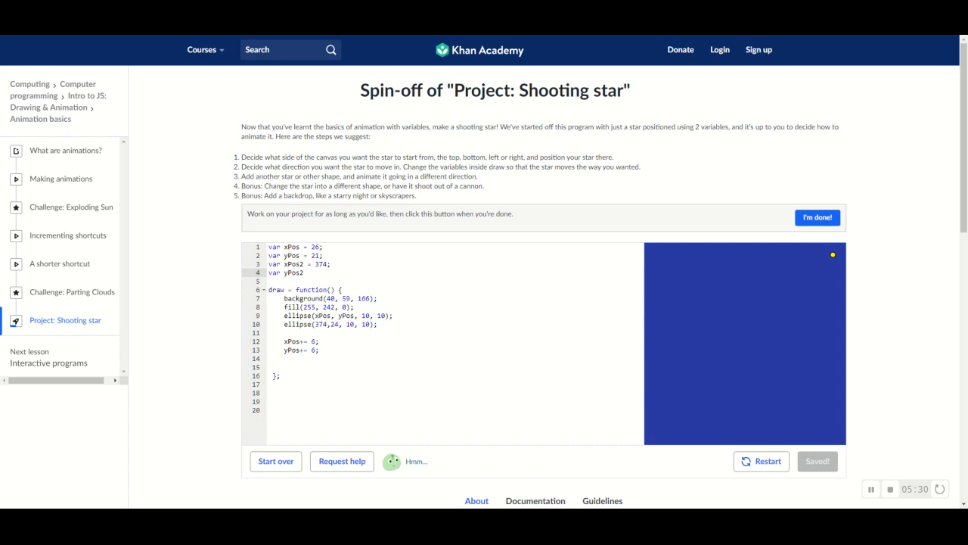
text(=)
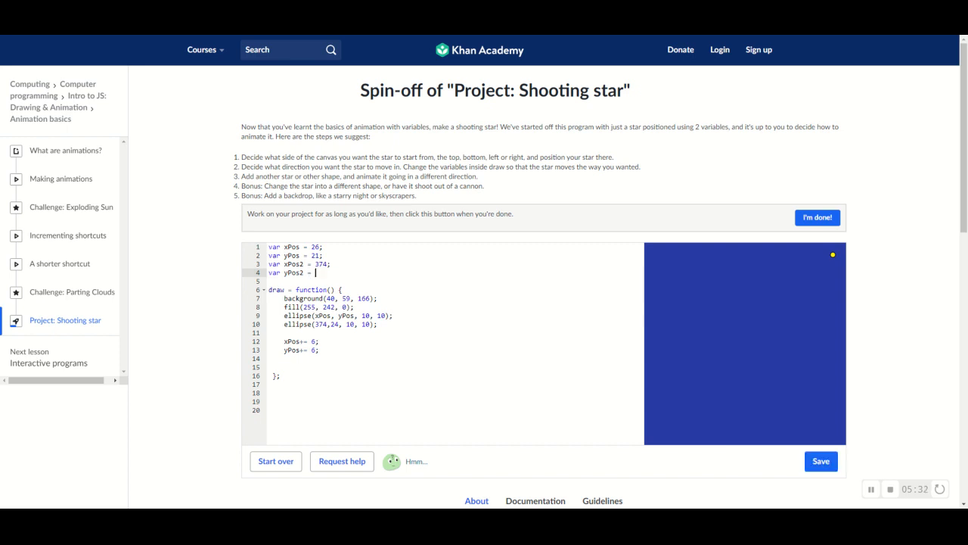
click(820, 460)
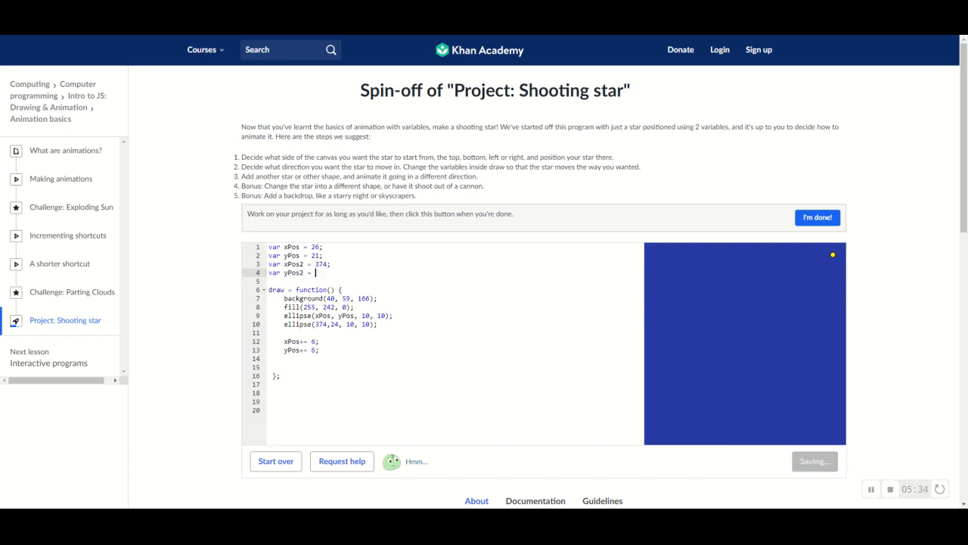
text(24;)
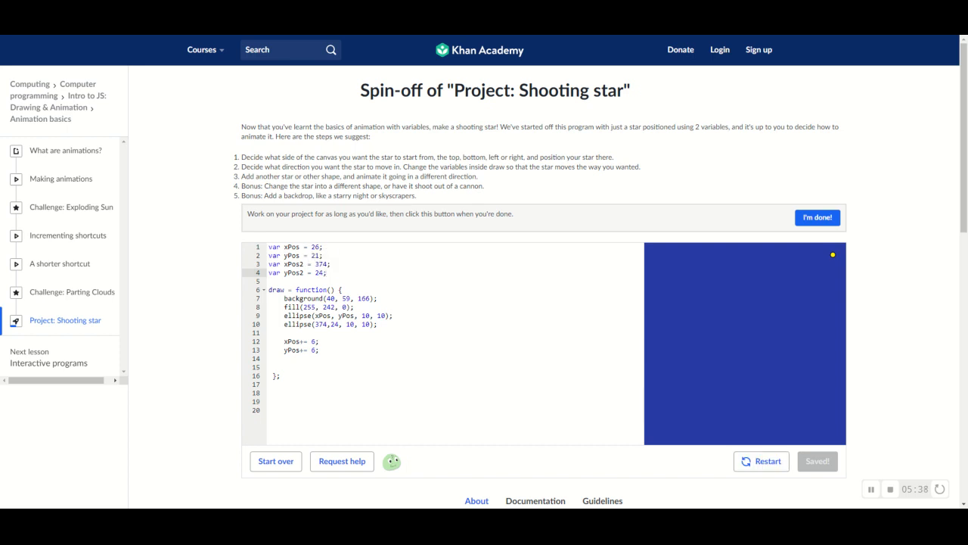
click(342, 324)
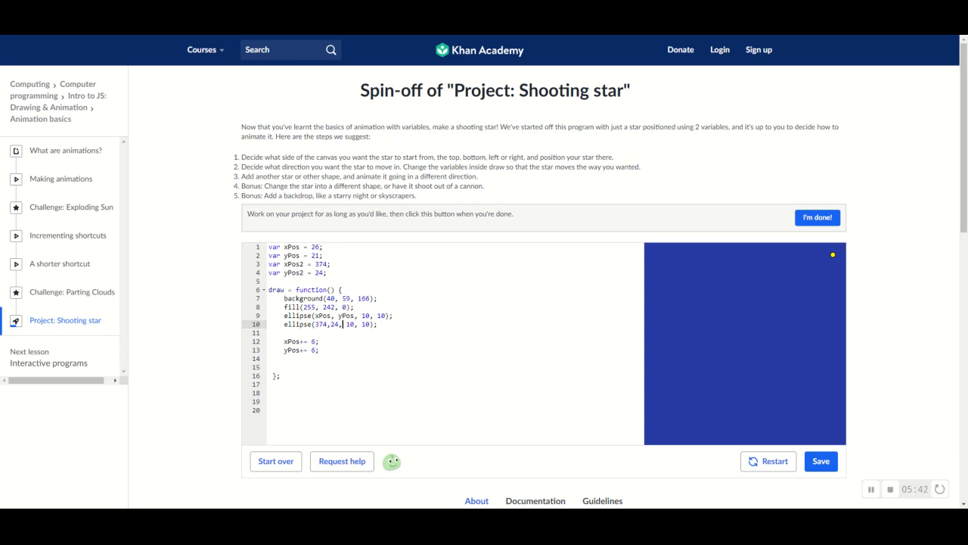
Select the fixed x coordinate 374 in the second ellipse call.
double_click(321, 324)
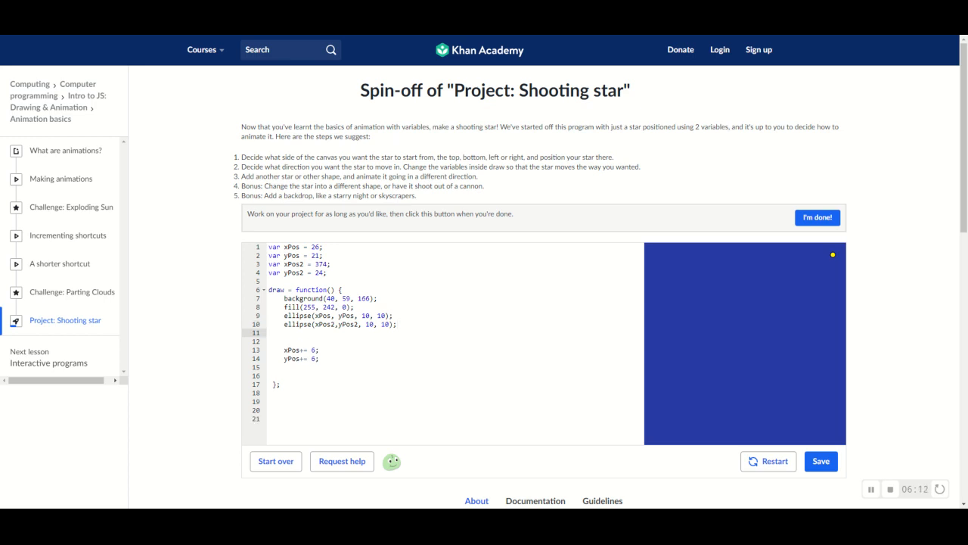
Add 'xPos2 -= 6;' inside draw and save.
click(821, 460)
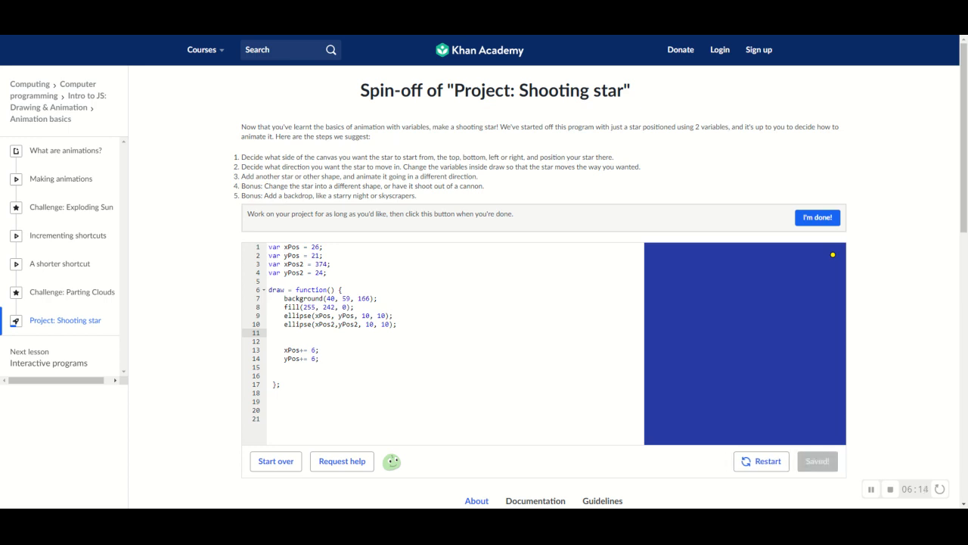
text(x)
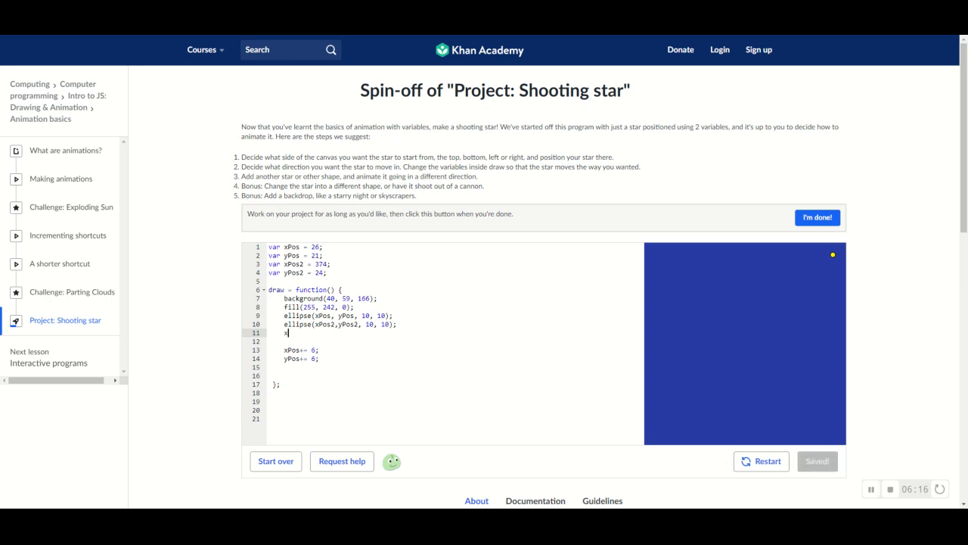
text(Pos2 -= 6)
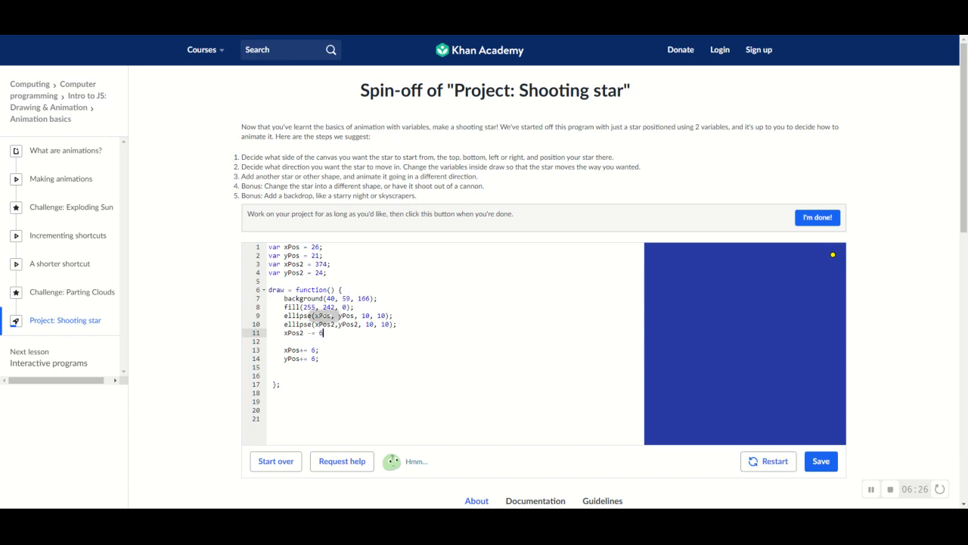
text(;)
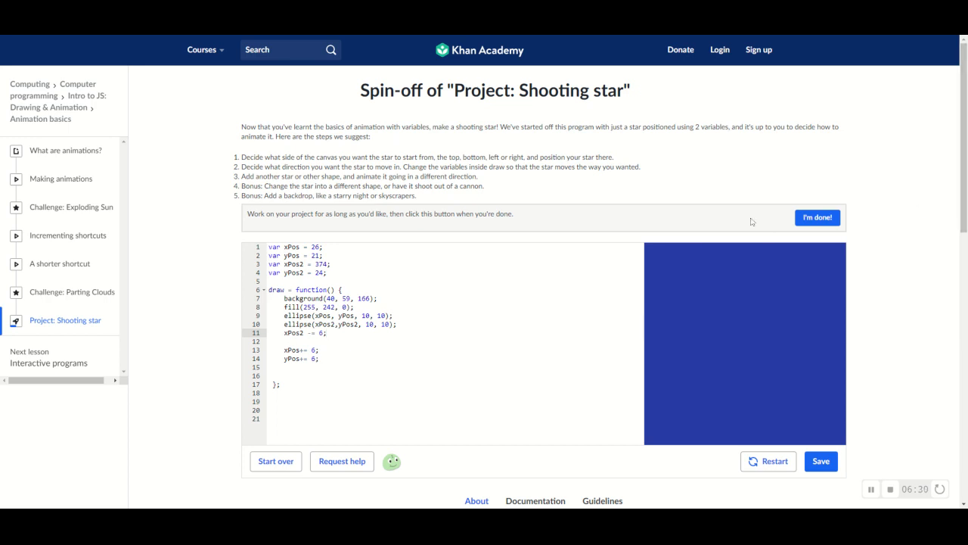
click(820, 460)
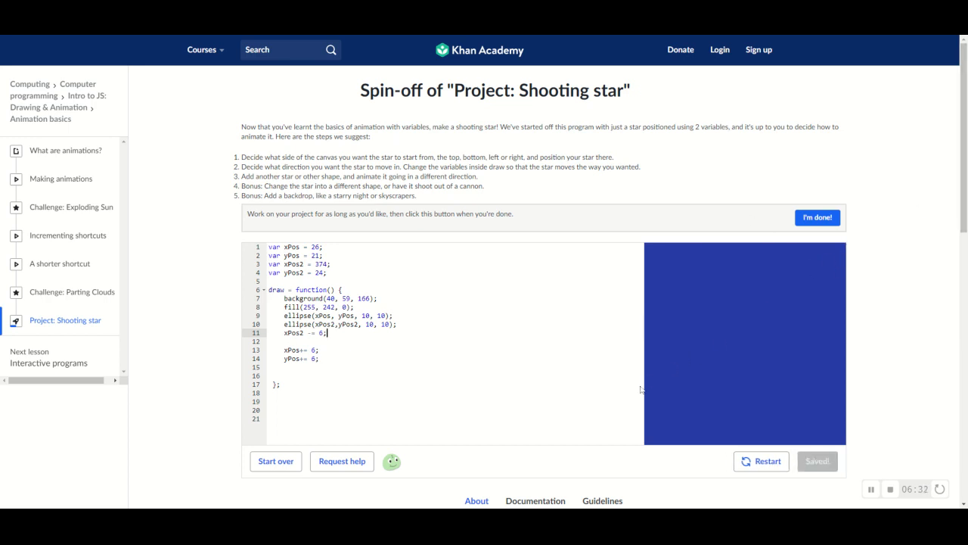
mouse_move(905, 279)
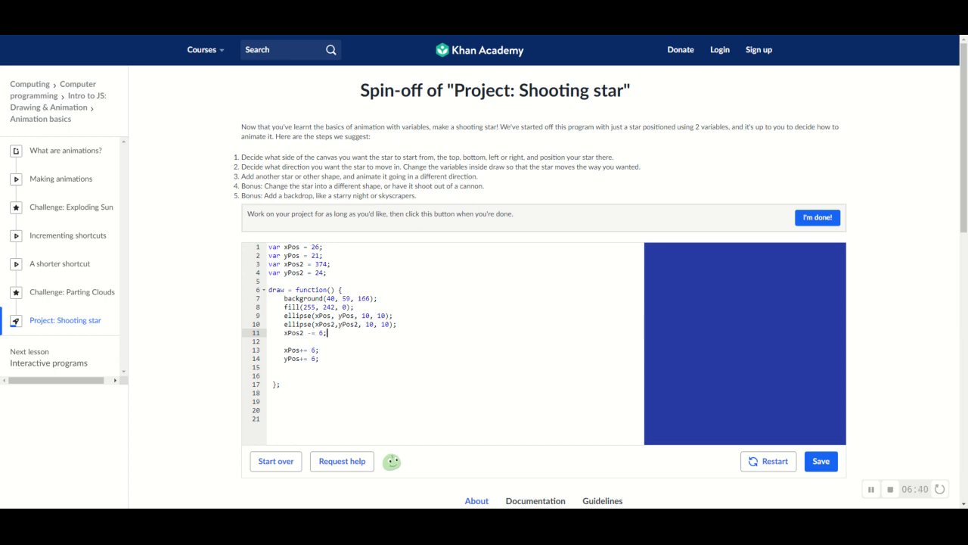
Add 'yPos2 += 6;' inside draw and save.
text(y)
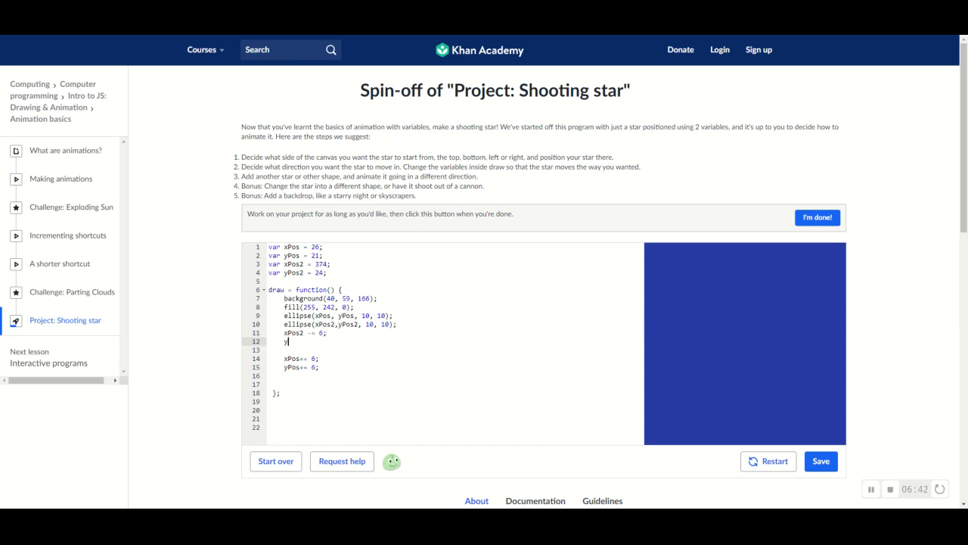
text(Pos)
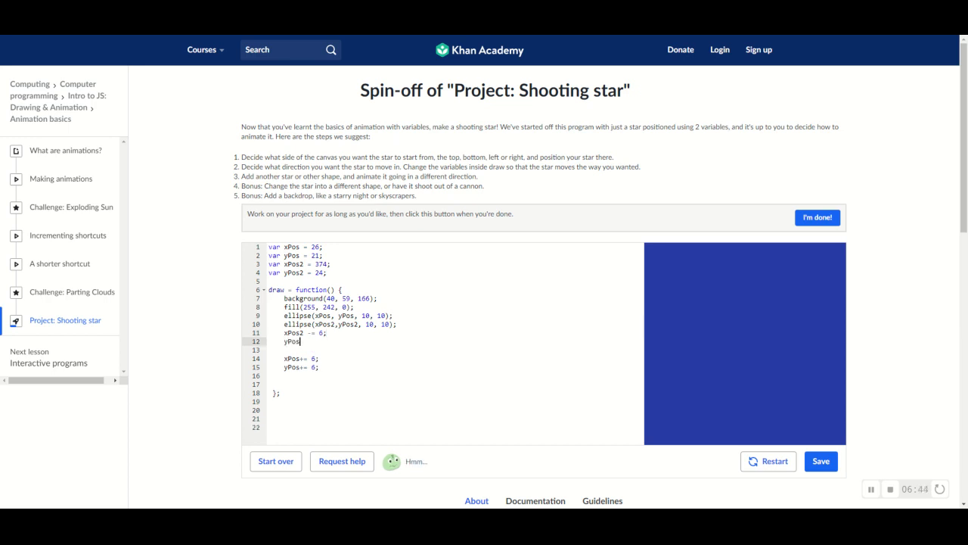
text(2)
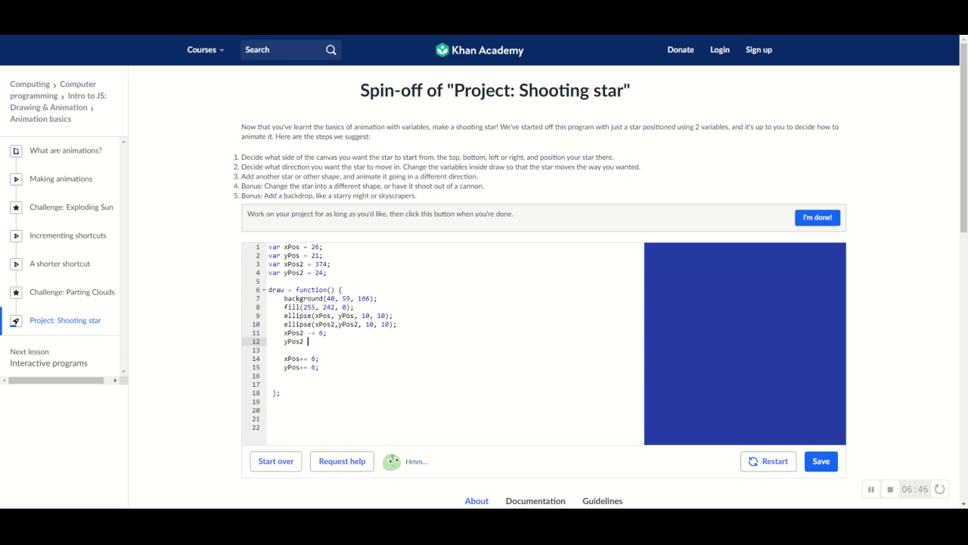
click(821, 461)
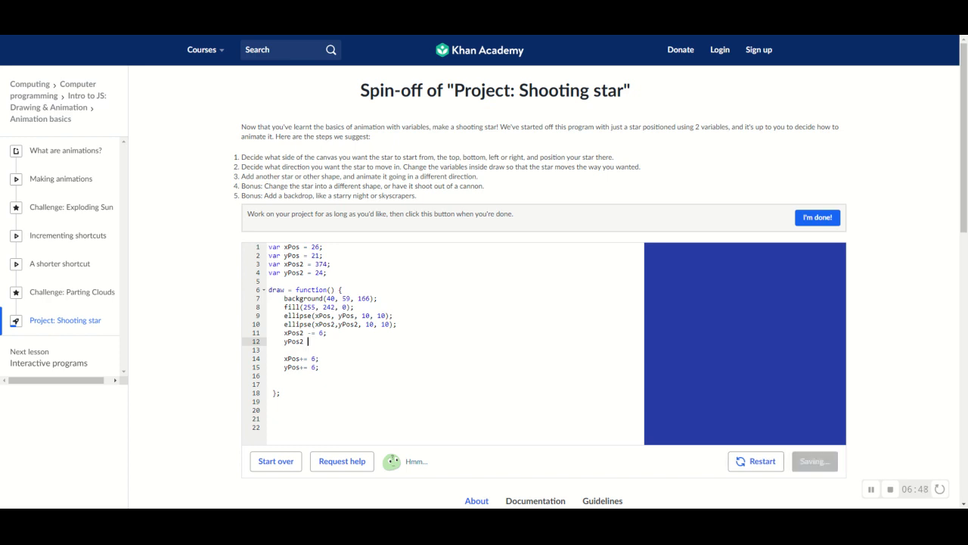
text(+= 6;)
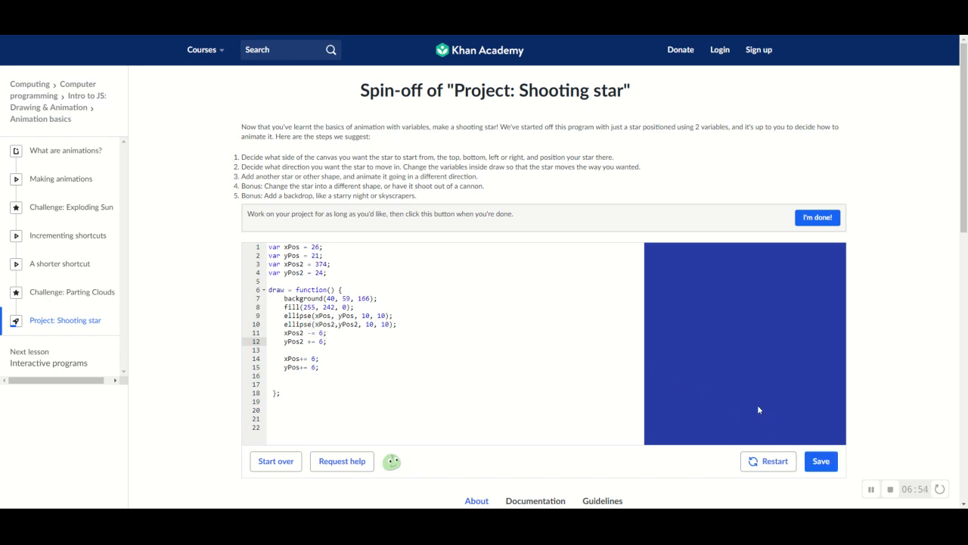
Save the two-star program and restart the animation several times.
click(820, 460)
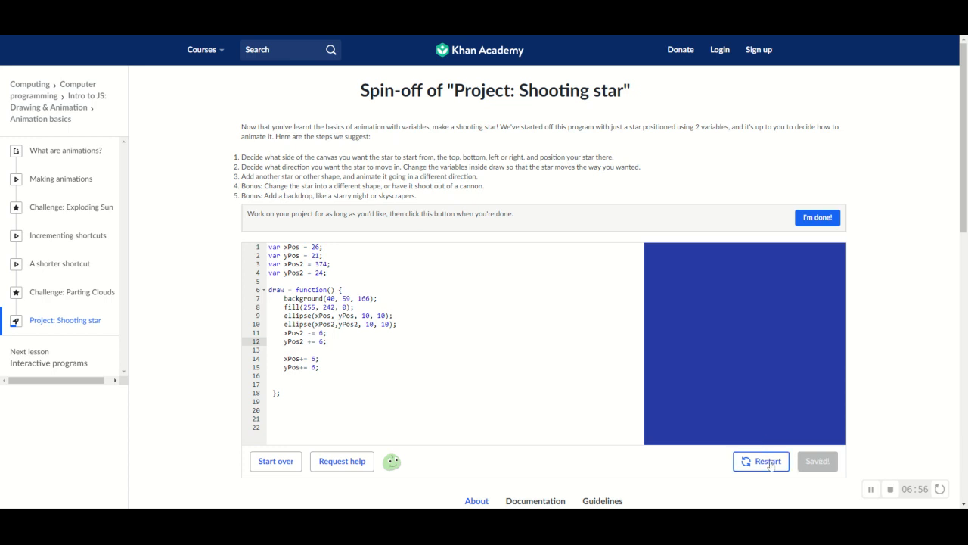
click(760, 461)
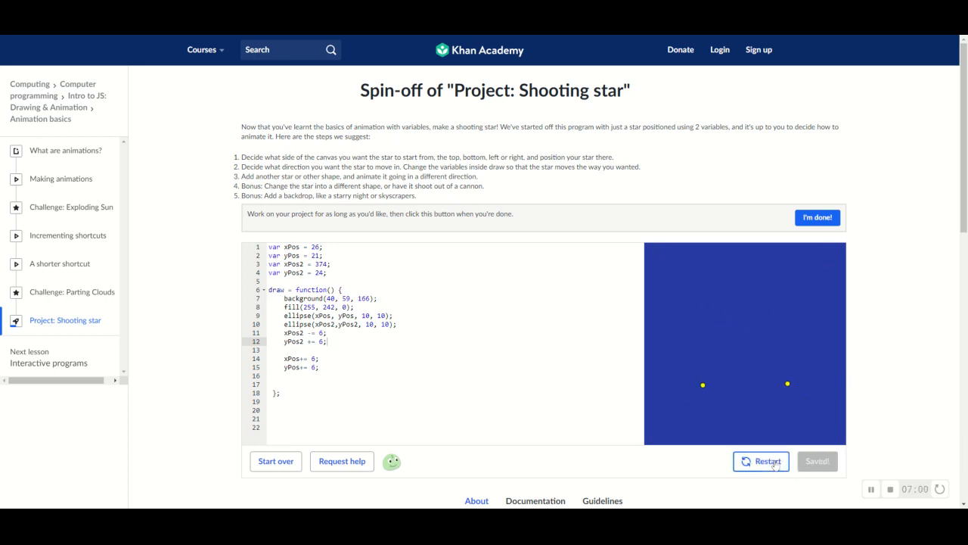
click(767, 460)
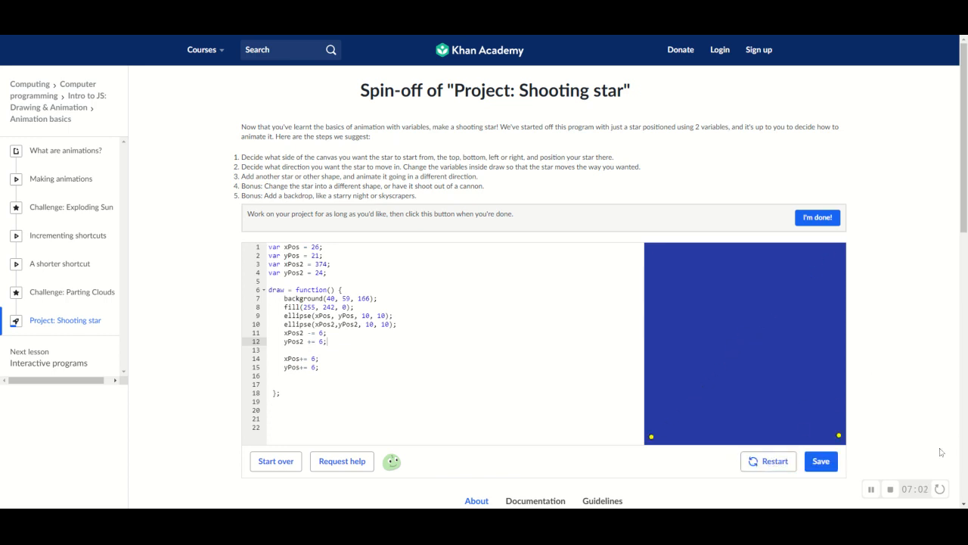
click(768, 461)
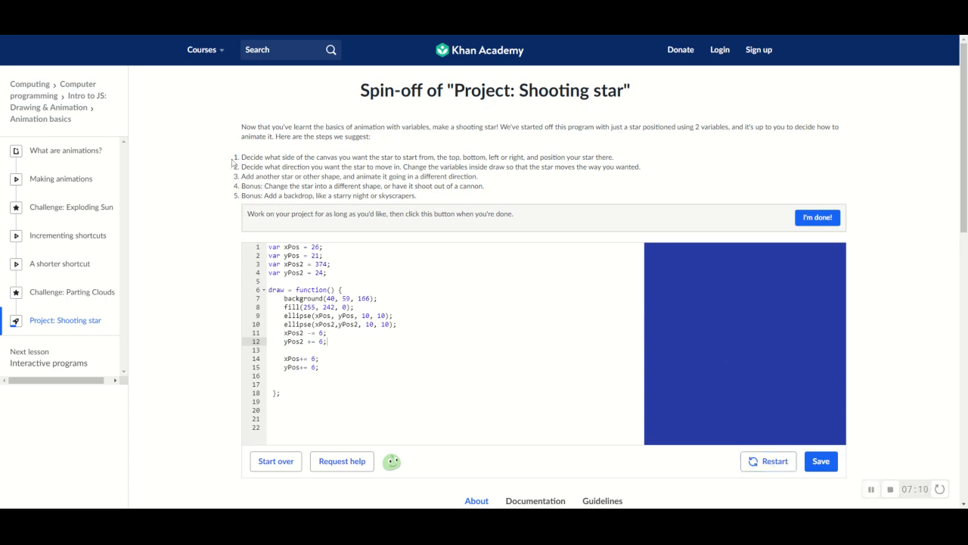
drag(243, 157, 483, 185)
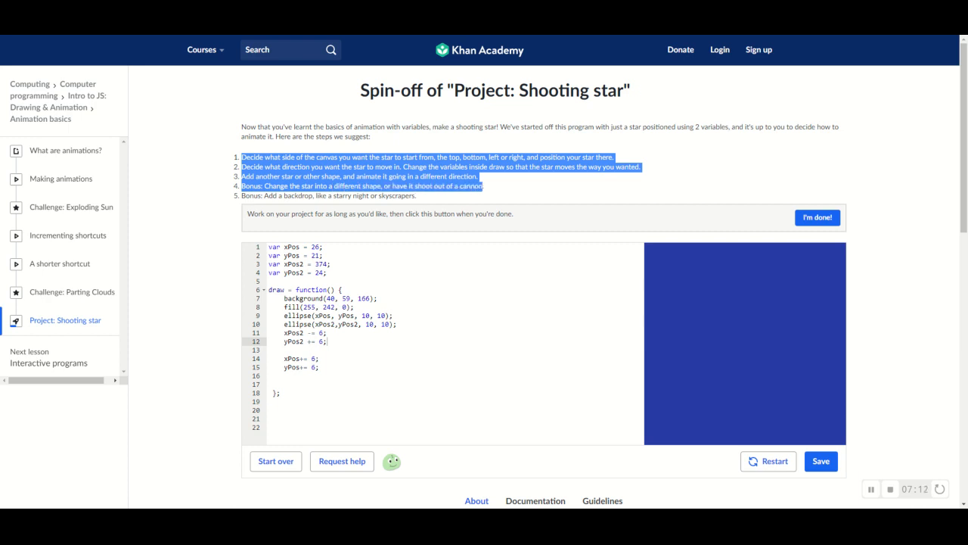
click(363, 86)
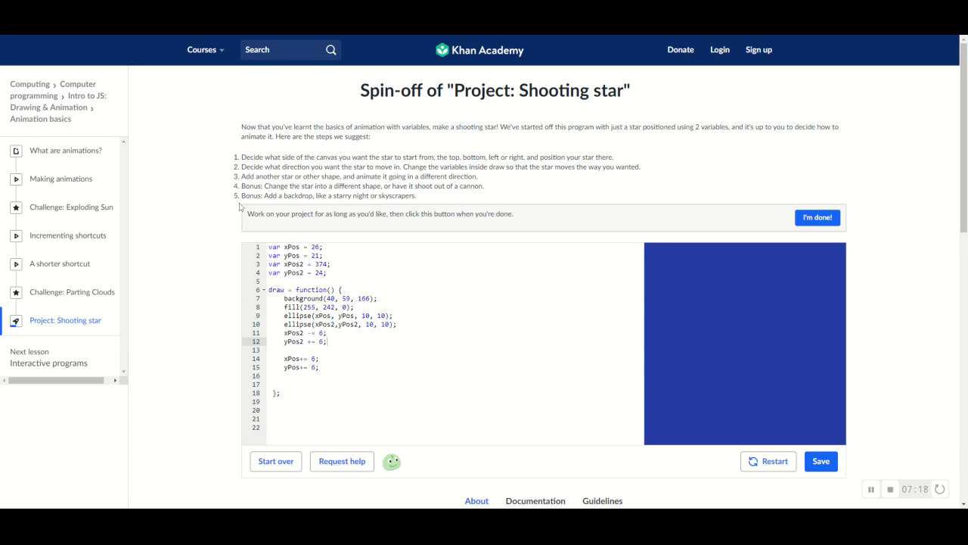
drag(242, 186, 417, 195)
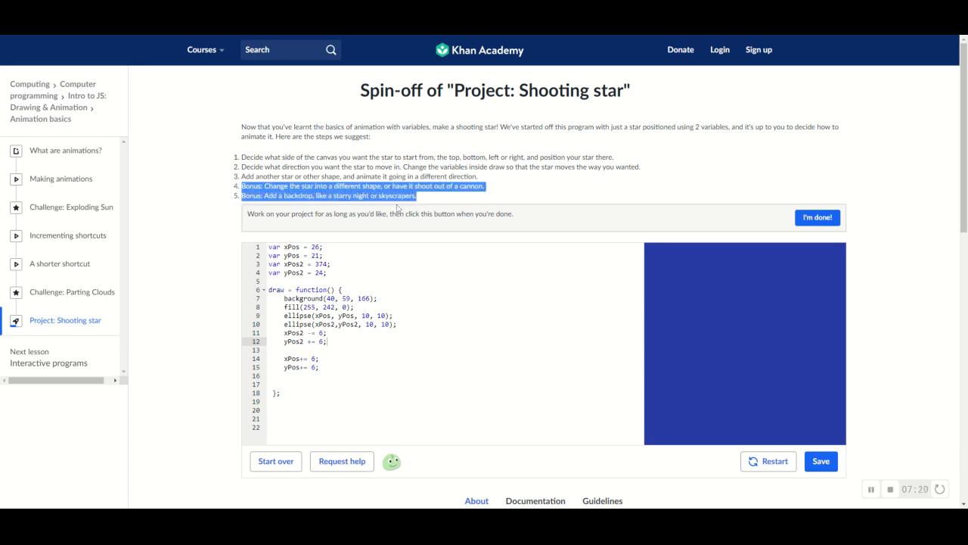
click(319, 358)
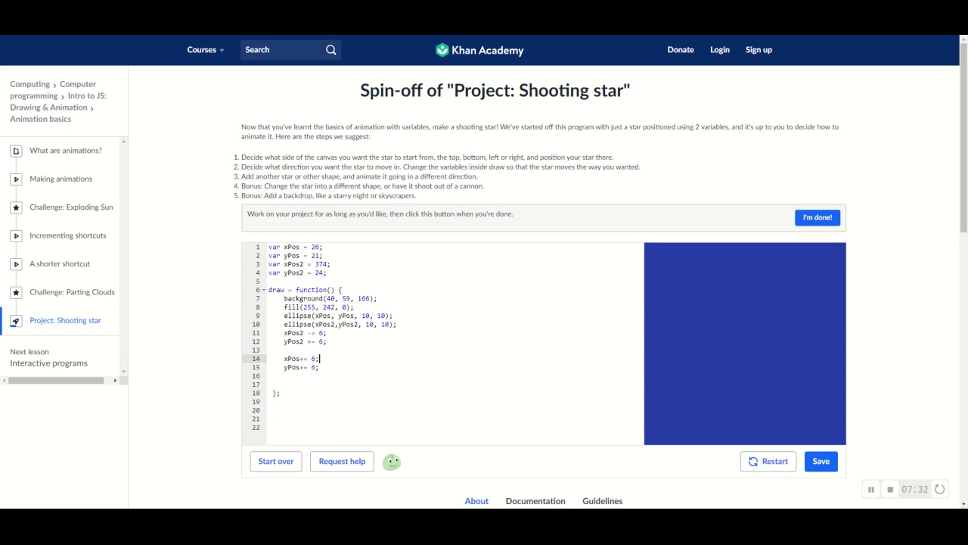
double_click(397, 196)
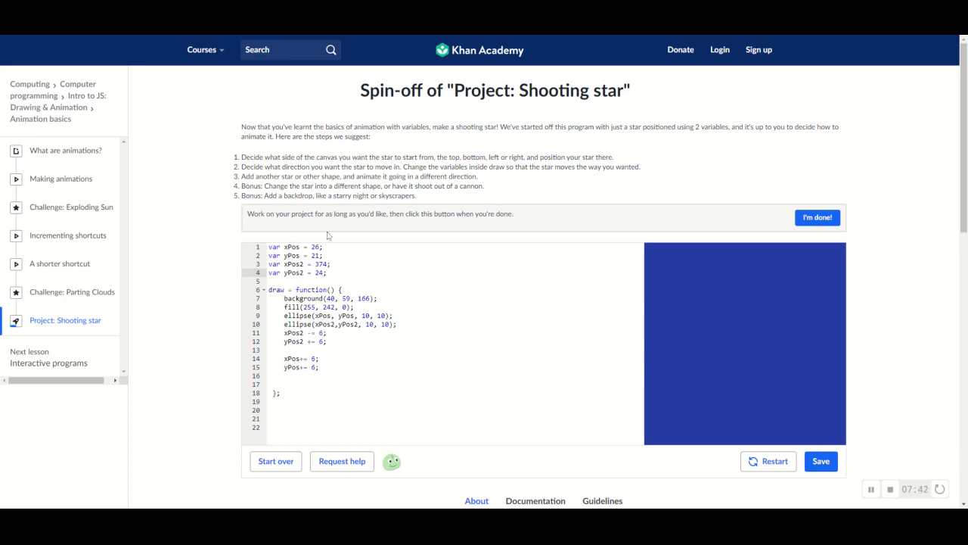
mouse_move(956, 445)
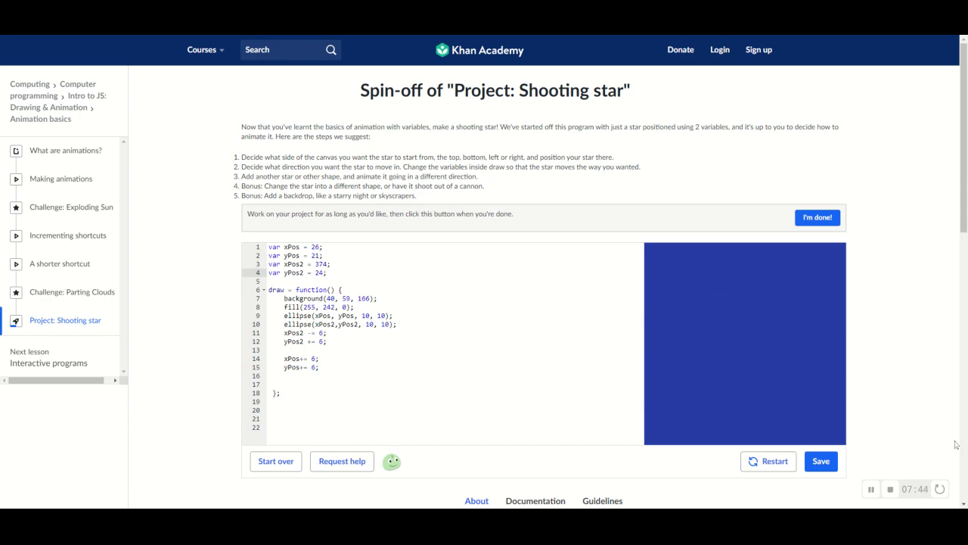